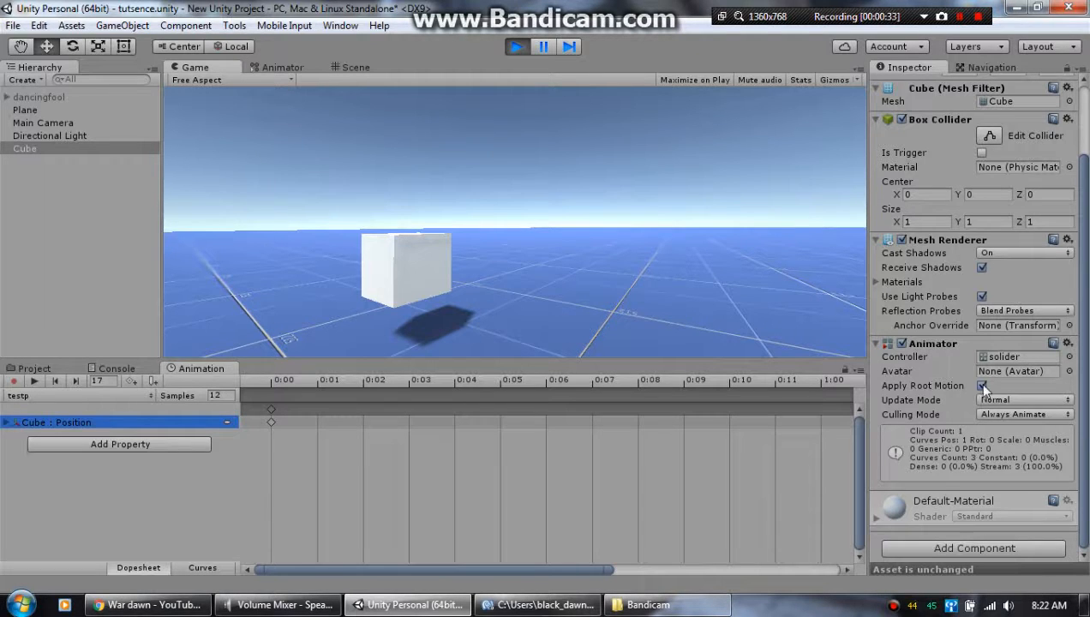
Uncheck Apply Root Motion on the Cube's Animator while the scene is playing
{"action": "left_click", "coordinate": [981, 385]}
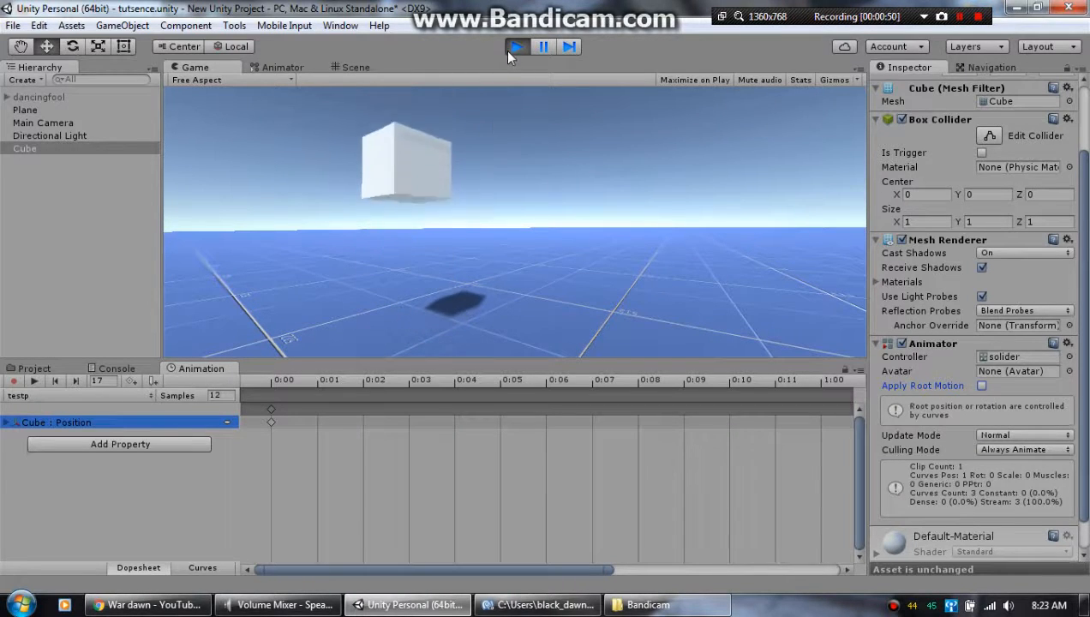
Exit Play mode, then browse the Assets and GameObject menus and close them
{"action": "left_click", "coordinate": [122, 25]}
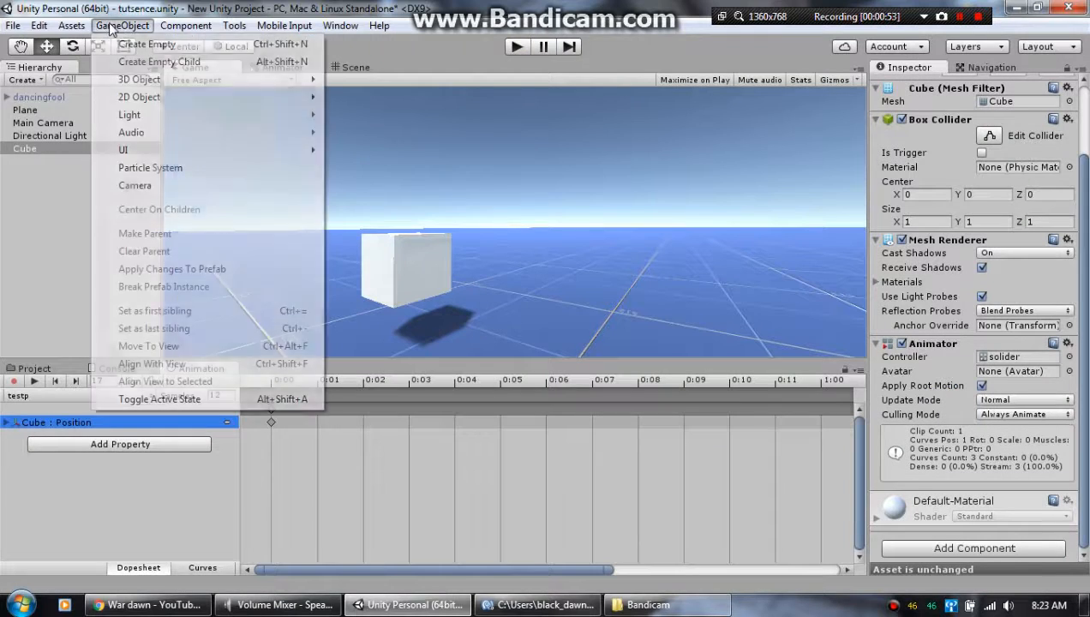
{"action": "left_click", "coordinate": [72, 25]}
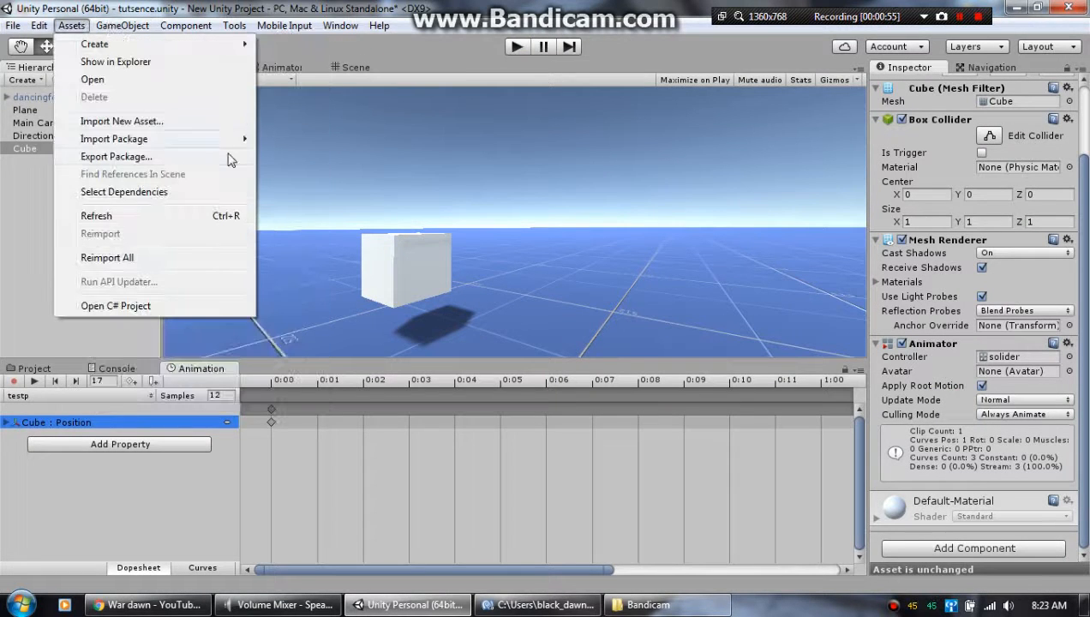
{"action": "left_click", "coordinate": [122, 25]}
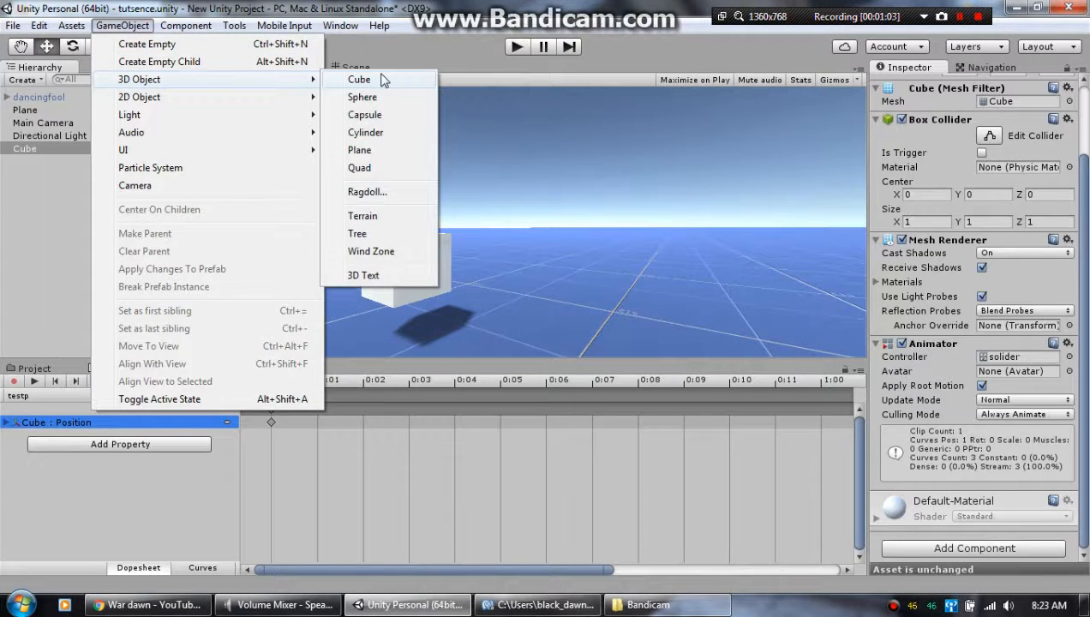
{"action": "left_click", "coordinate": [196, 67]}
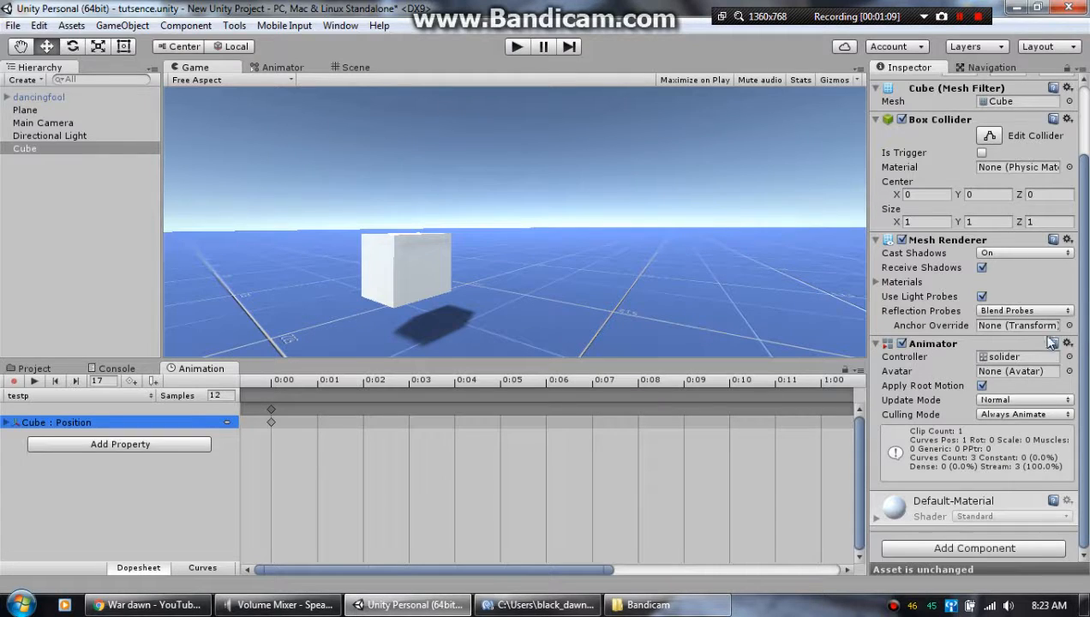
{"action": "mouse_move", "coordinate": [1052, 384]}
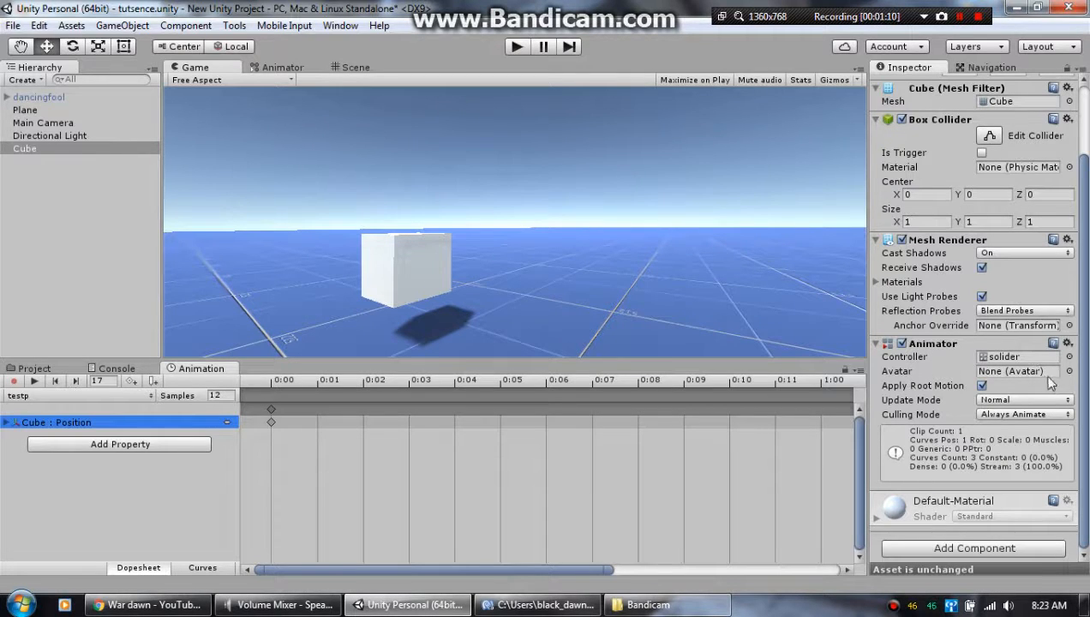
{"action": "left_click", "coordinate": [34, 368]}
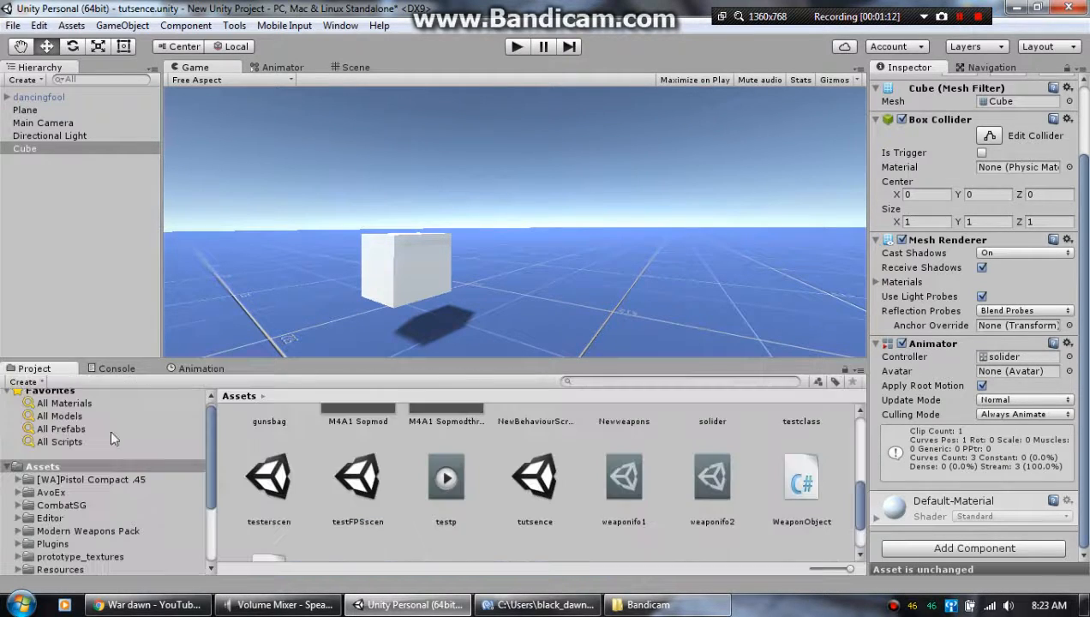
{"action": "scroll", "scroll_direction": "down", "scroll_amount": 3}
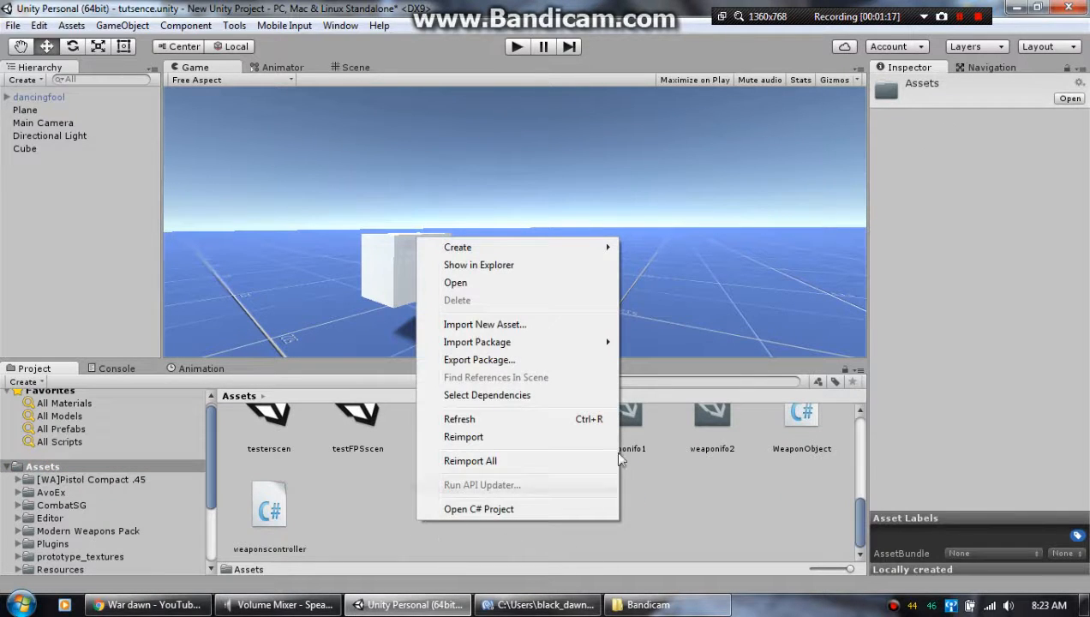
{"action": "mouse_move", "coordinate": [476, 342]}
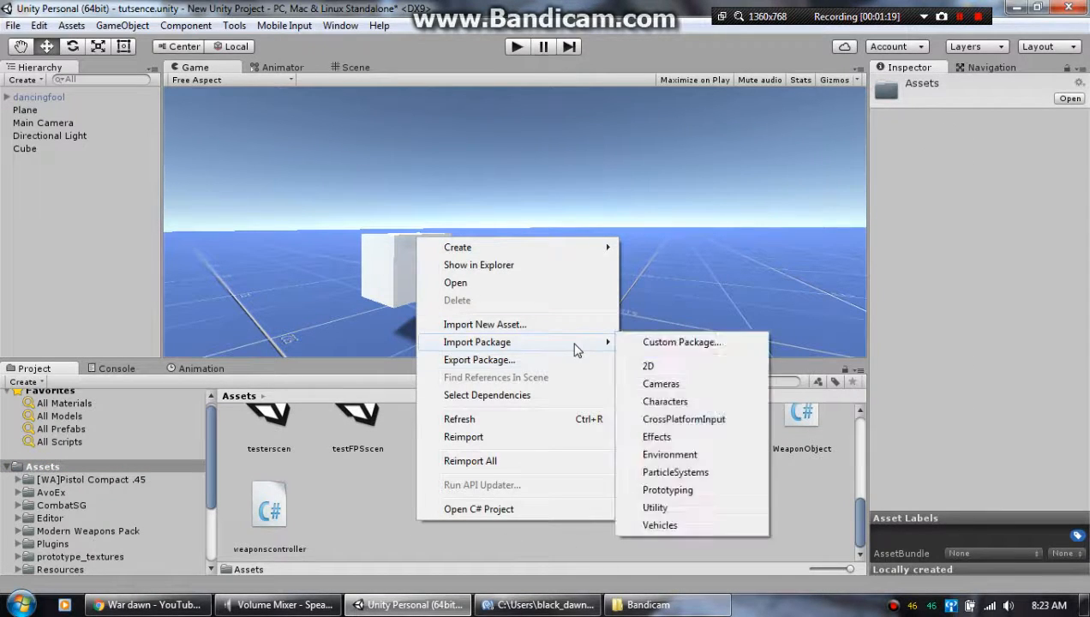
{"action": "mouse_move", "coordinate": [457, 247]}
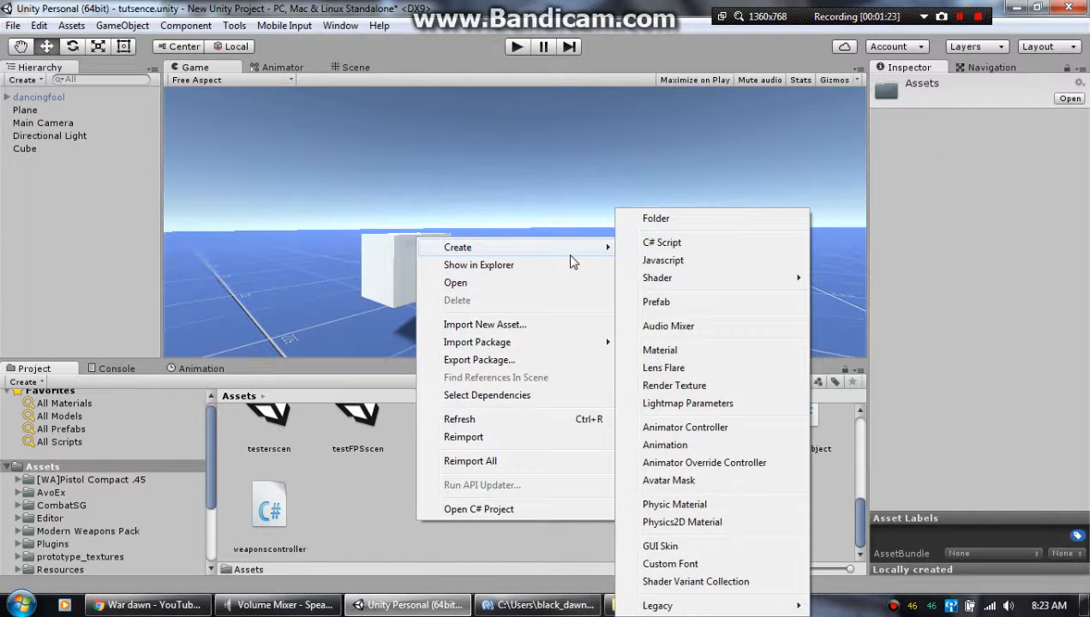
{"action": "mouse_move", "coordinate": [665, 445]}
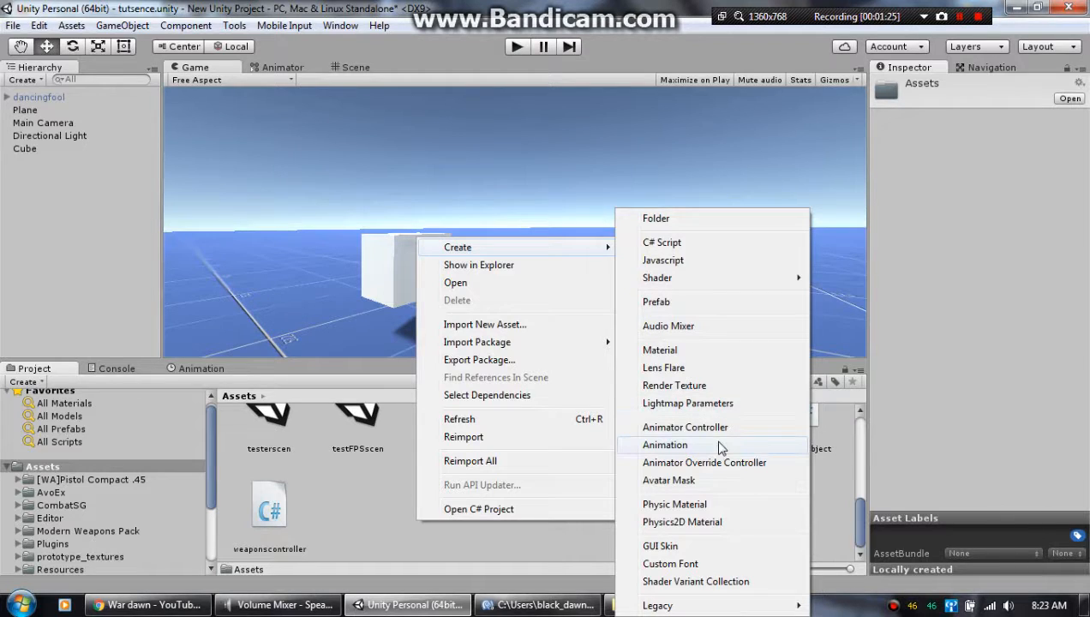
{"action": "mouse_move", "coordinate": [724, 430]}
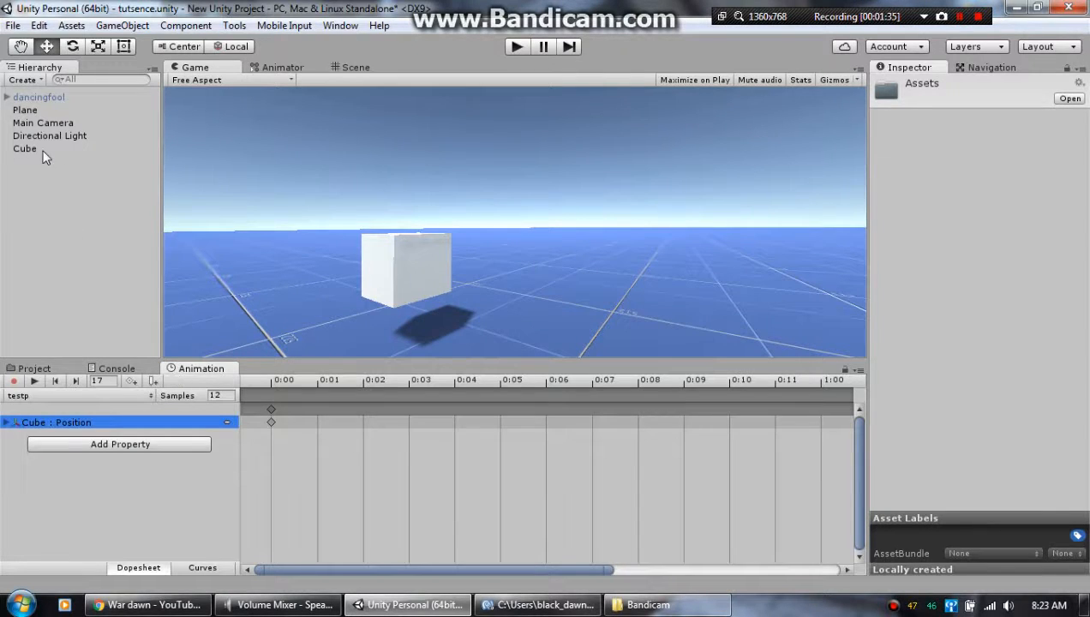
Show the Cube's Animator graph and inspect its default testp state
{"action": "left_click", "coordinate": [25, 148]}
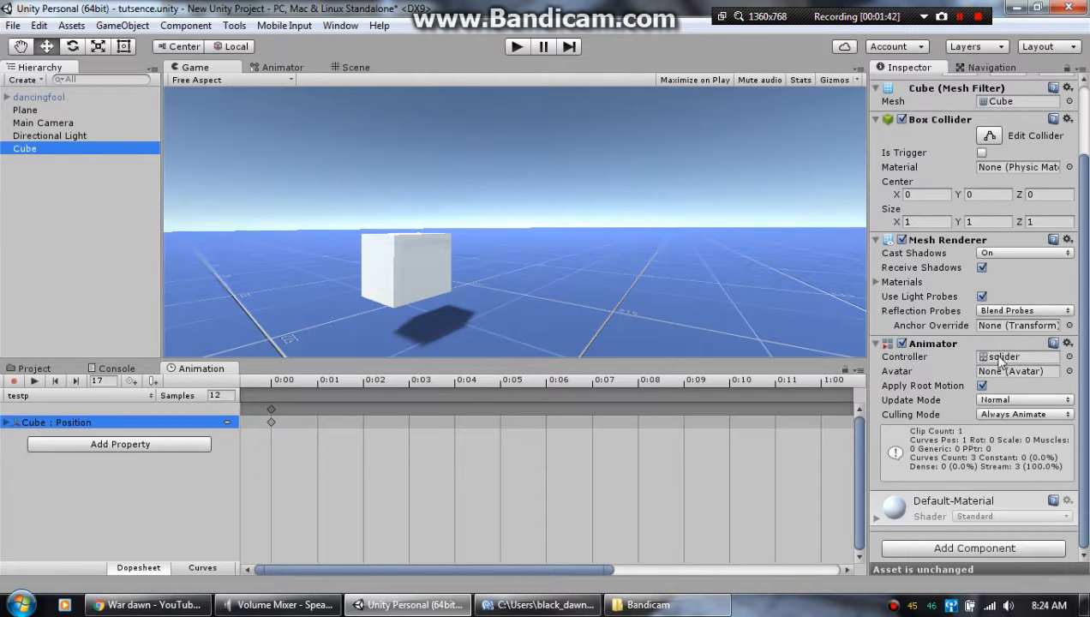
{"action": "mouse_move", "coordinate": [973, 360]}
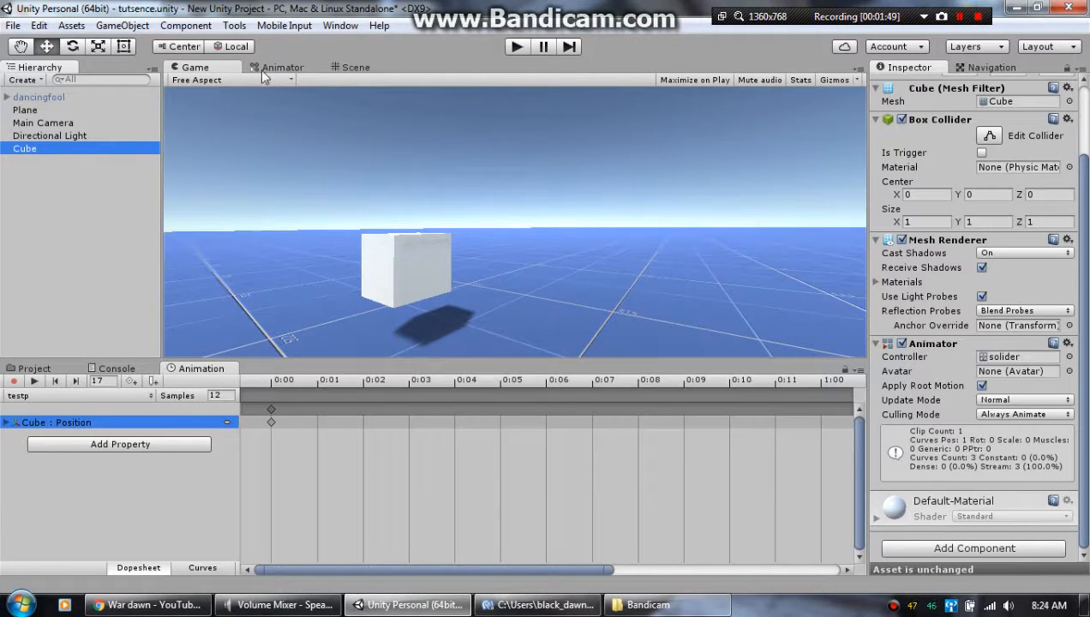
{"action": "left_click", "coordinate": [283, 67]}
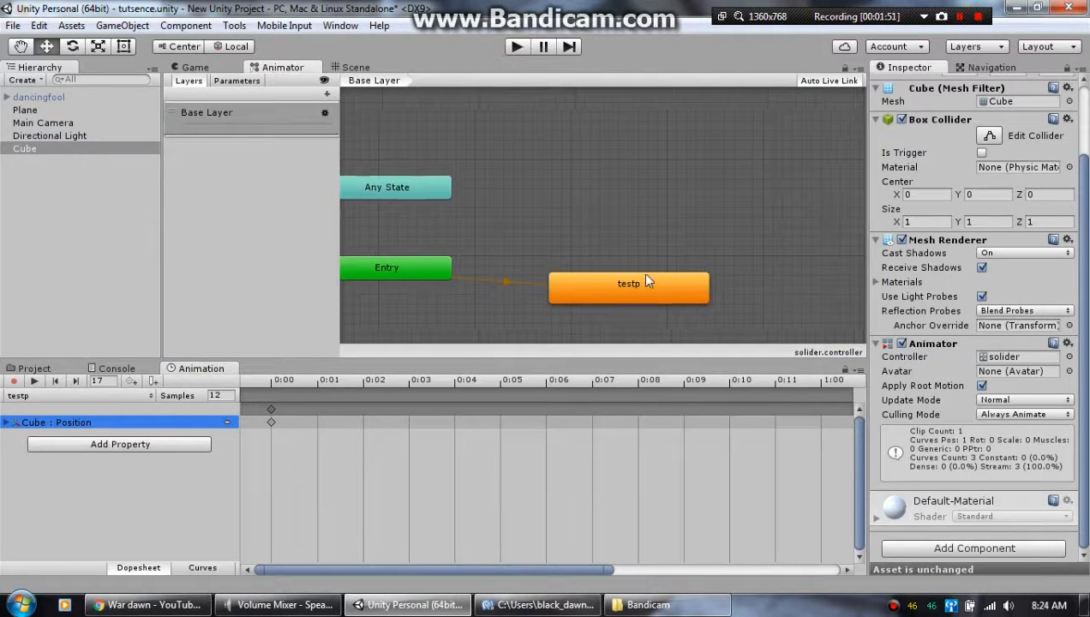
{"action": "left_click_drag", "start_coordinate": [628, 283], "coordinate": [499, 292]}
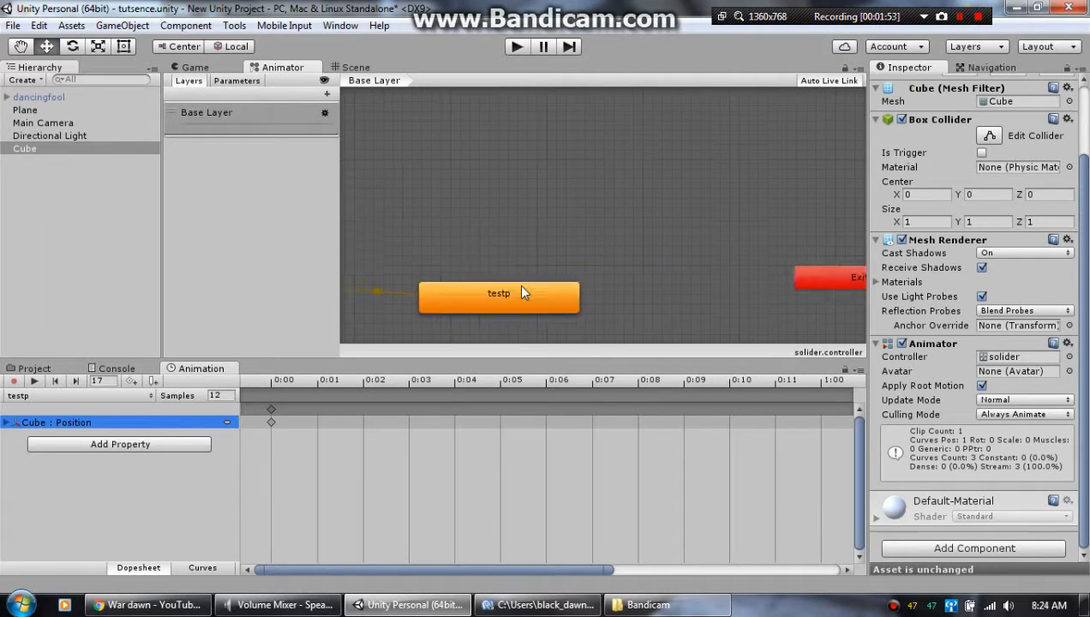
{"action": "left_click", "coordinate": [498, 292]}
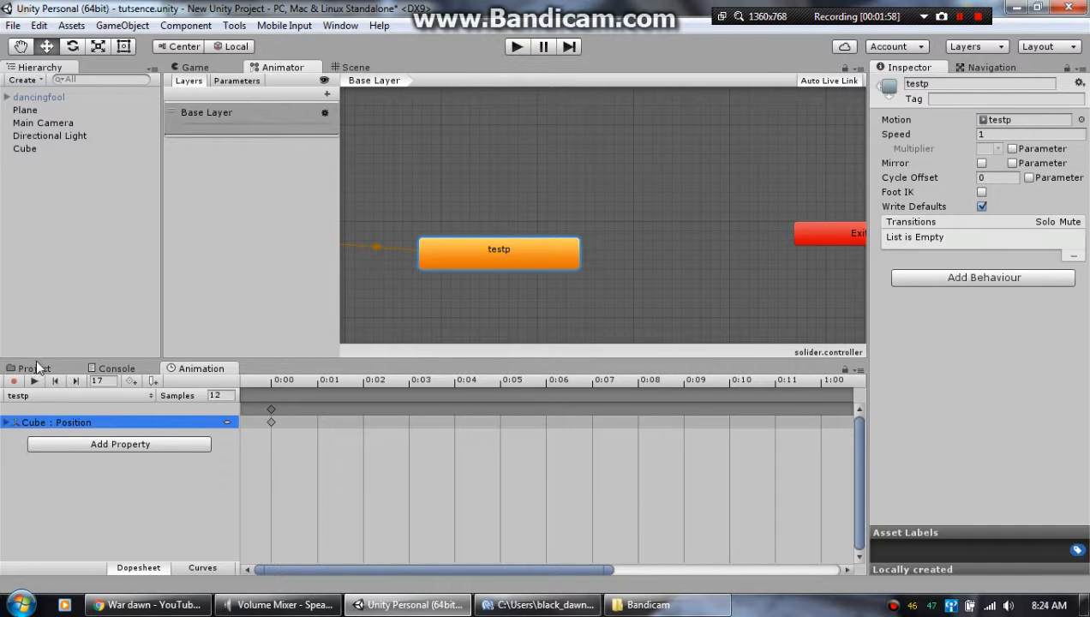
{"action": "left_click", "coordinate": [24, 148]}
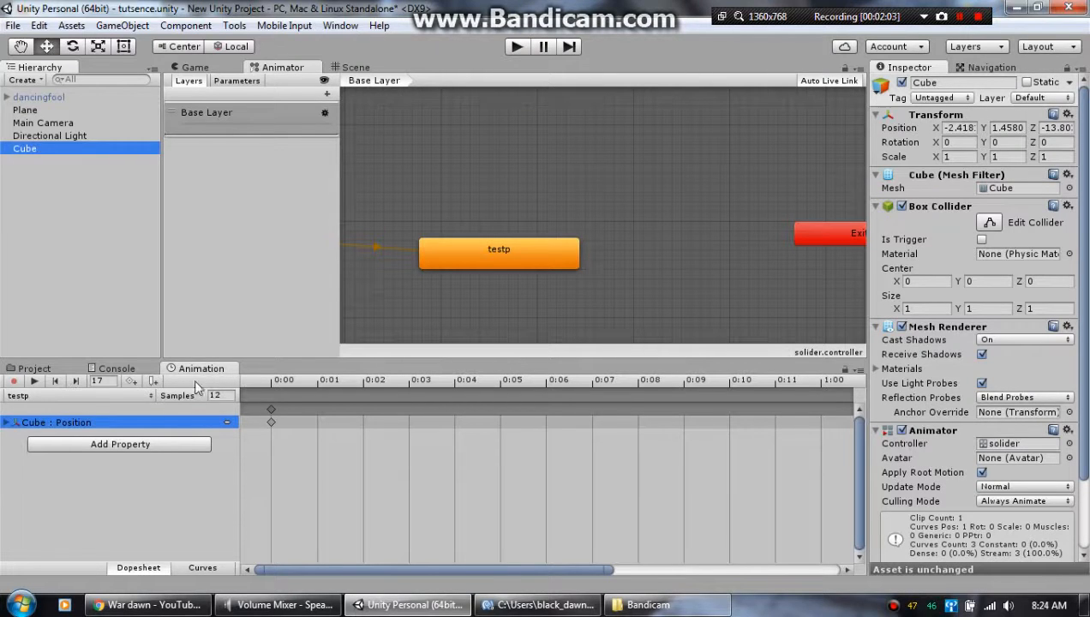
{"action": "mouse_move", "coordinate": [539, 486]}
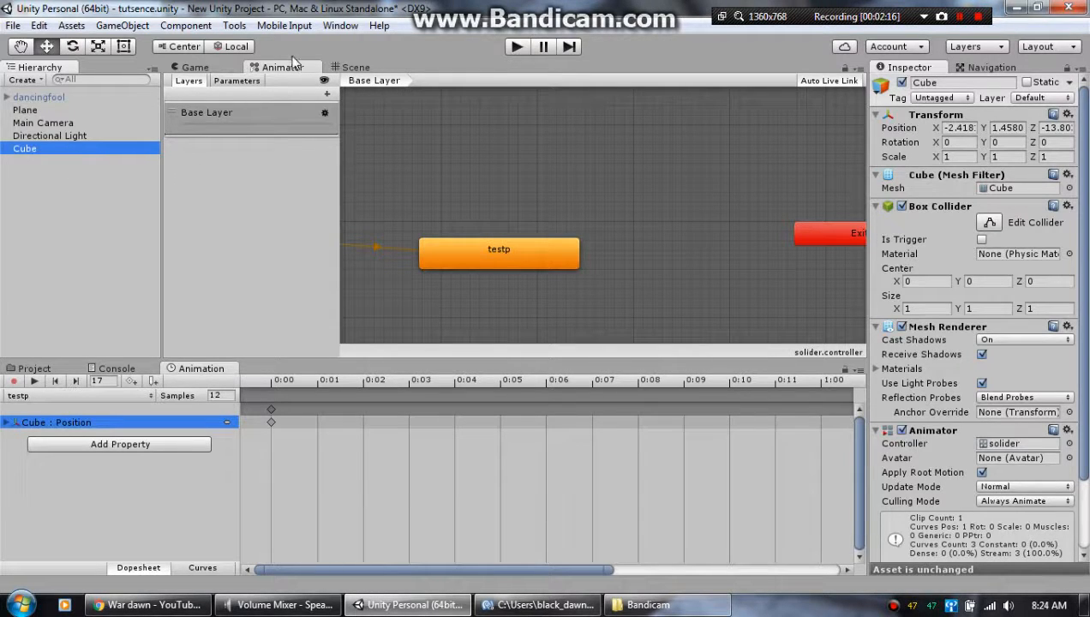
Create a new empty animation clip for the Cube and save it as New Animation
{"action": "left_click", "coordinate": [355, 67]}
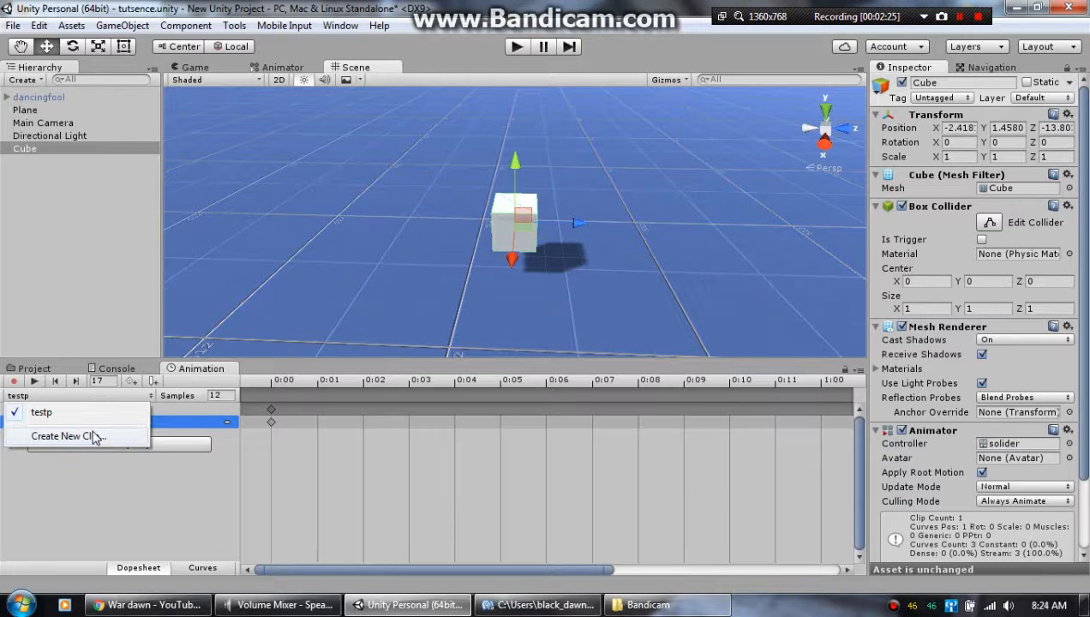
{"action": "left_click", "coordinate": [67, 435]}
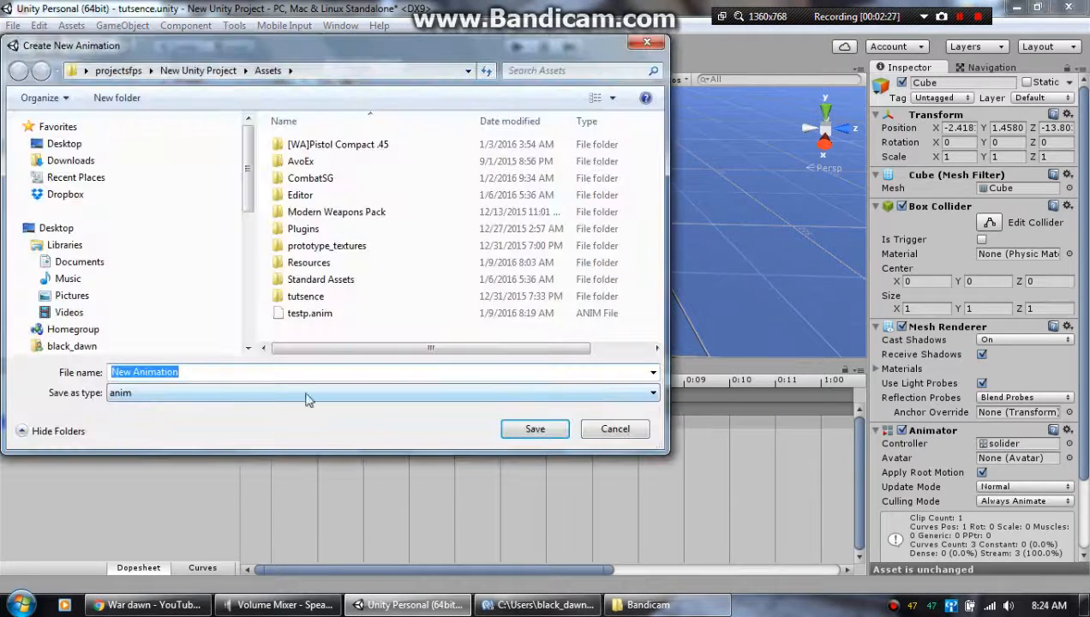
{"action": "left_click", "coordinate": [534, 428]}
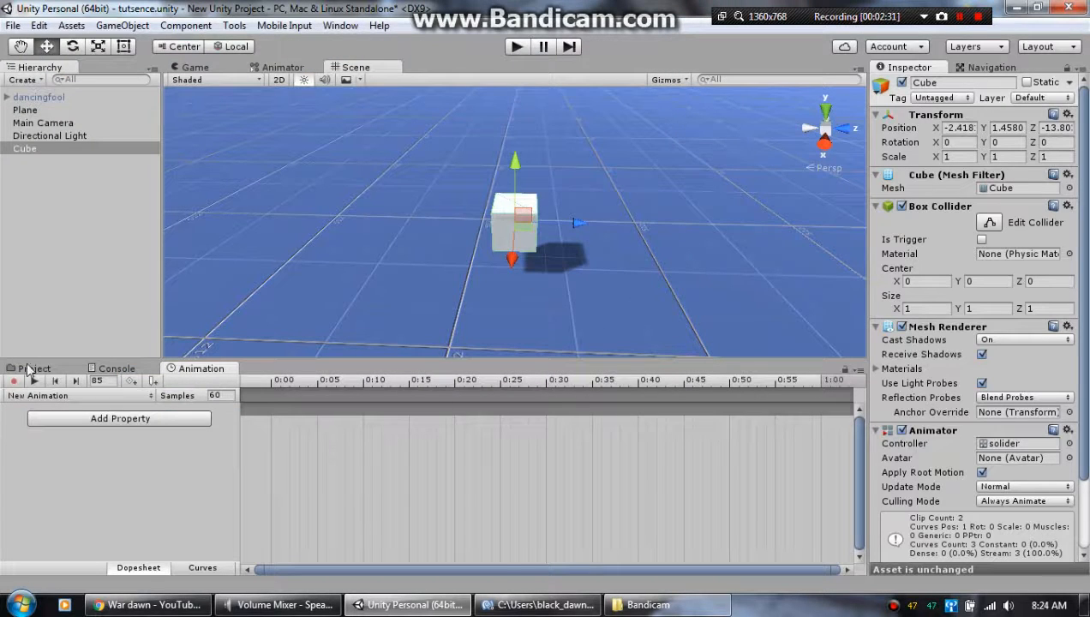
{"action": "mouse_move", "coordinate": [14, 381]}
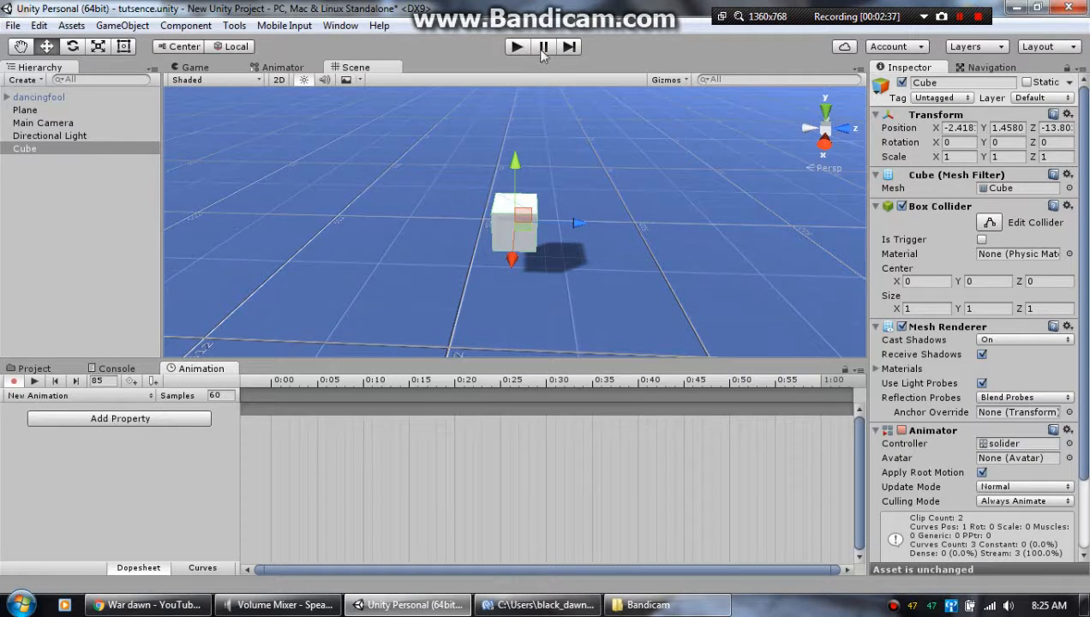
Turn on keyframe recording, jump to the clip start, and use the Rotate tool on the Cube
{"action": "left_click", "coordinate": [516, 46]}
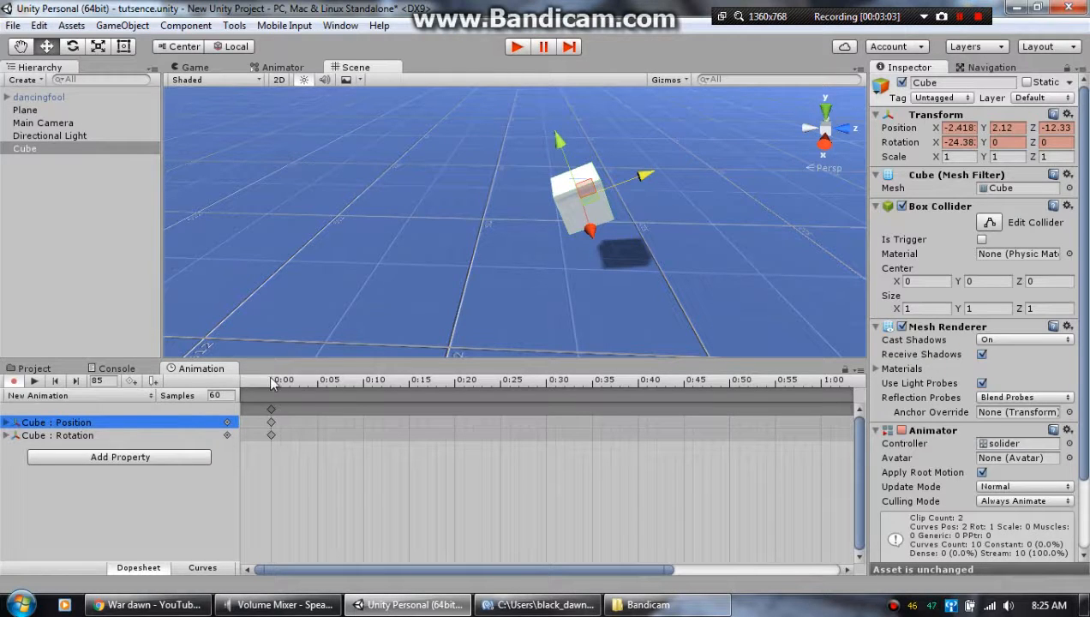
{"action": "left_click", "coordinate": [428, 380]}
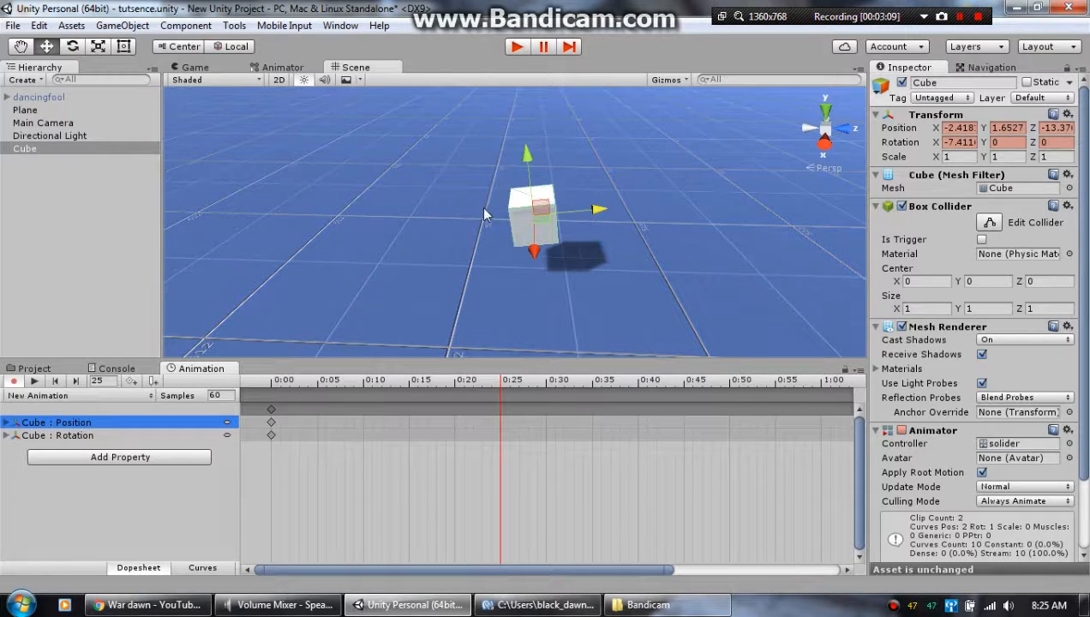
{"action": "left_click", "coordinate": [72, 46]}
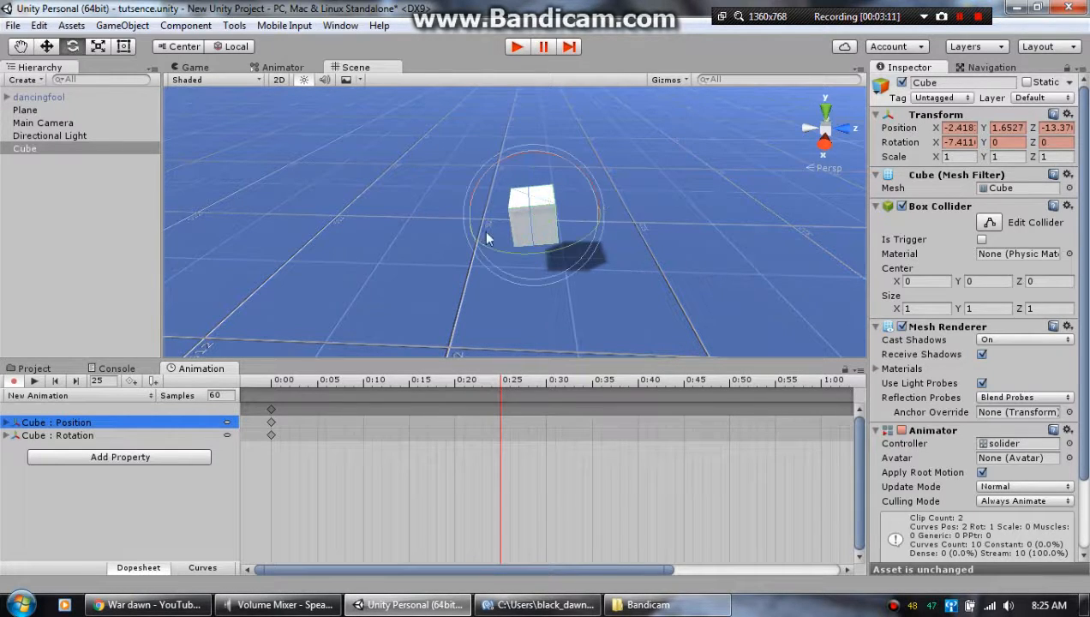
{"action": "mouse_move", "coordinate": [501, 176]}
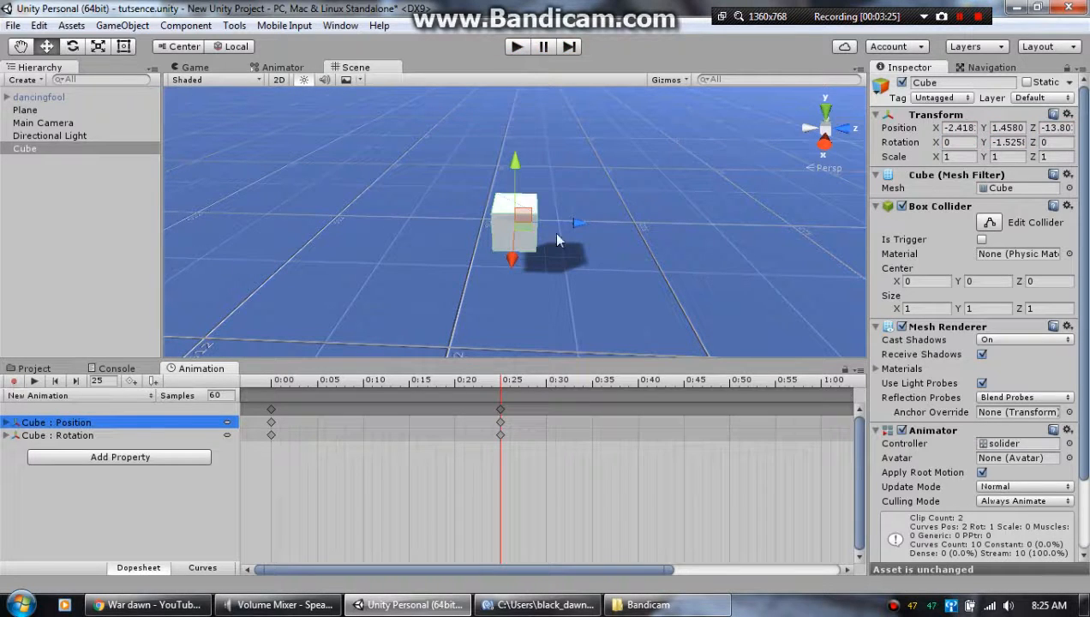
{"action": "mouse_move", "coordinate": [288, 405]}
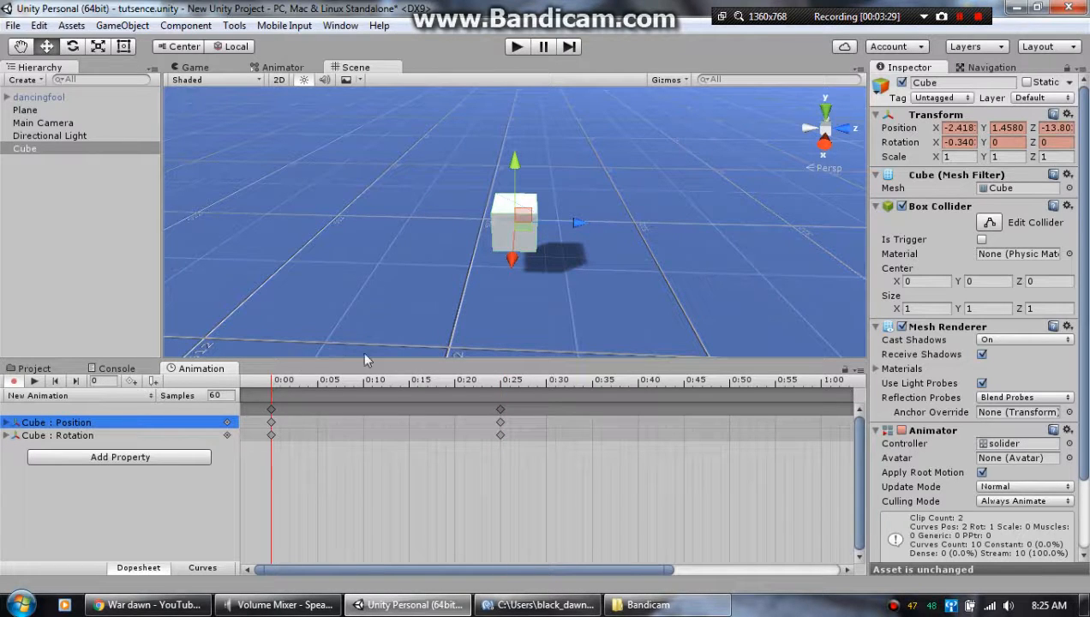
{"action": "mouse_move", "coordinate": [788, 236]}
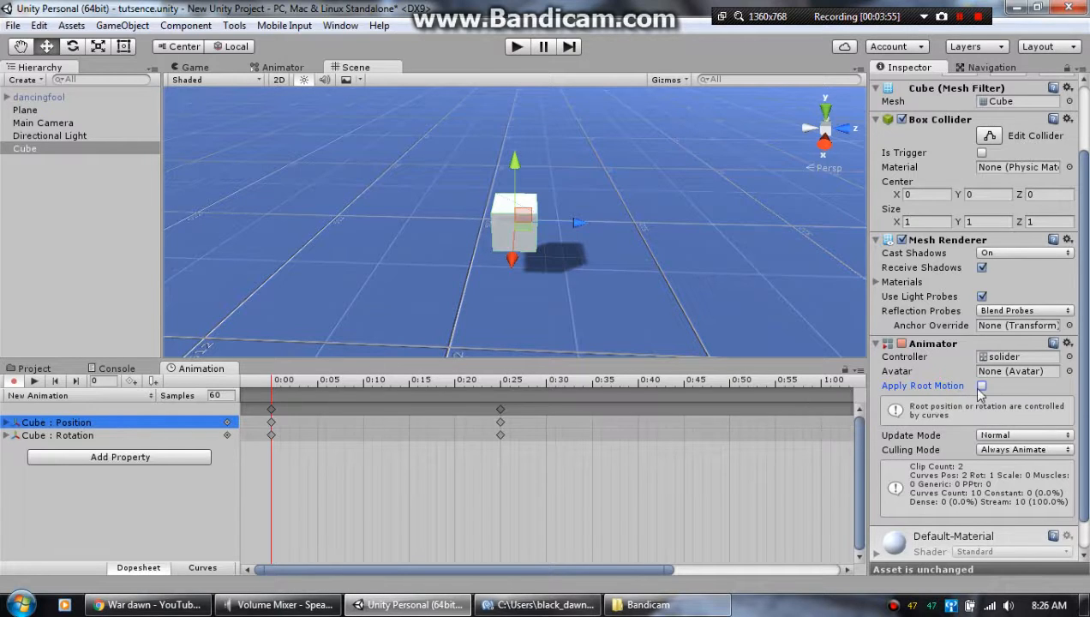
{"action": "mouse_move", "coordinate": [954, 395]}
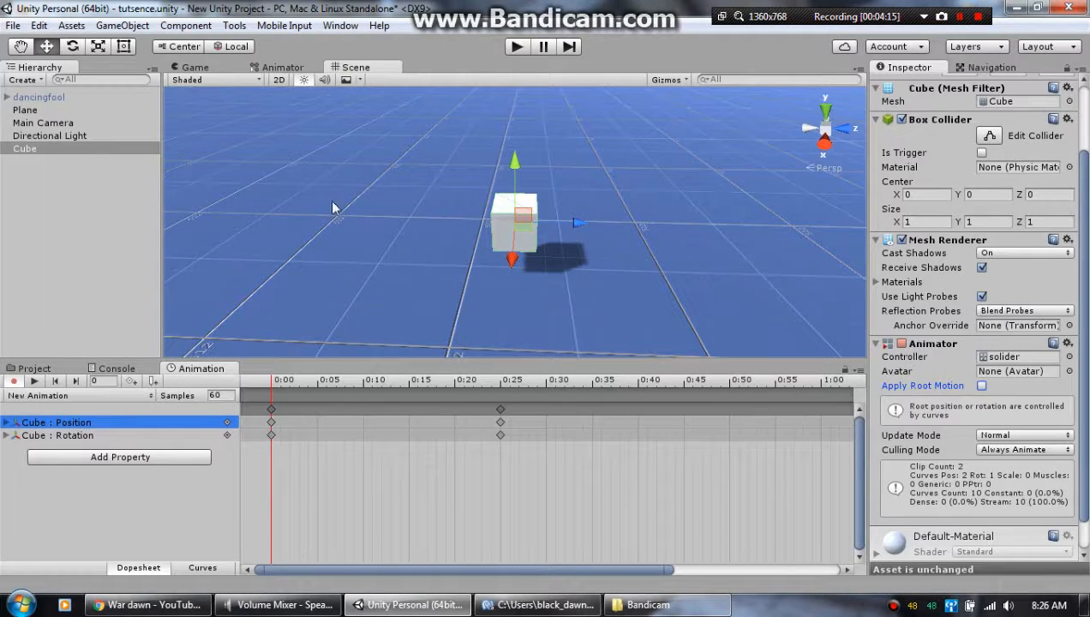
{"action": "mouse_move", "coordinate": [531, 288]}
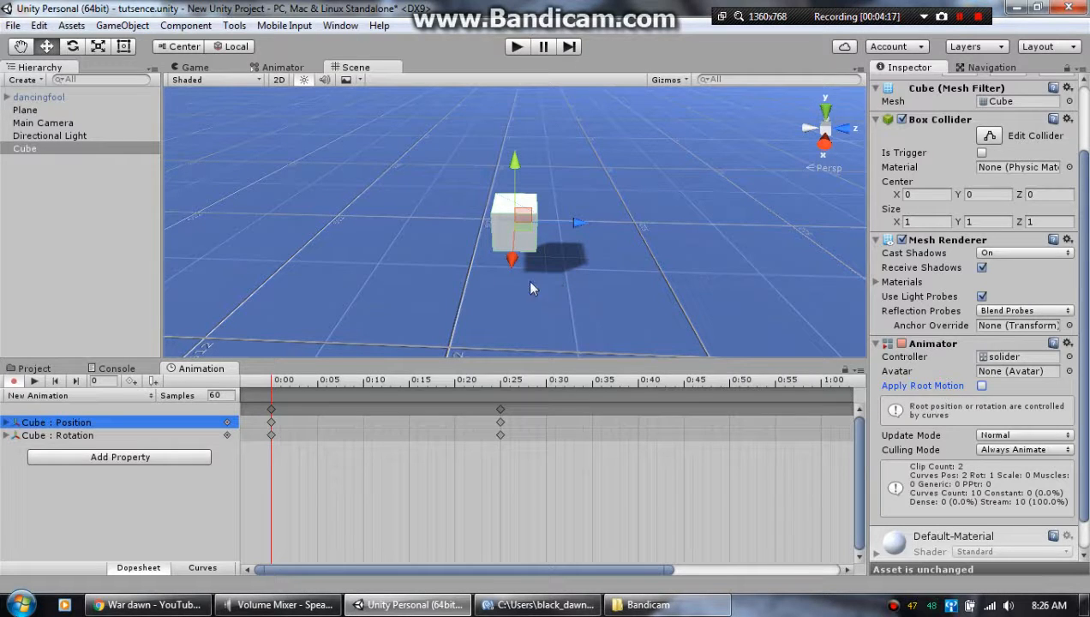
{"action": "mouse_move", "coordinate": [938, 168]}
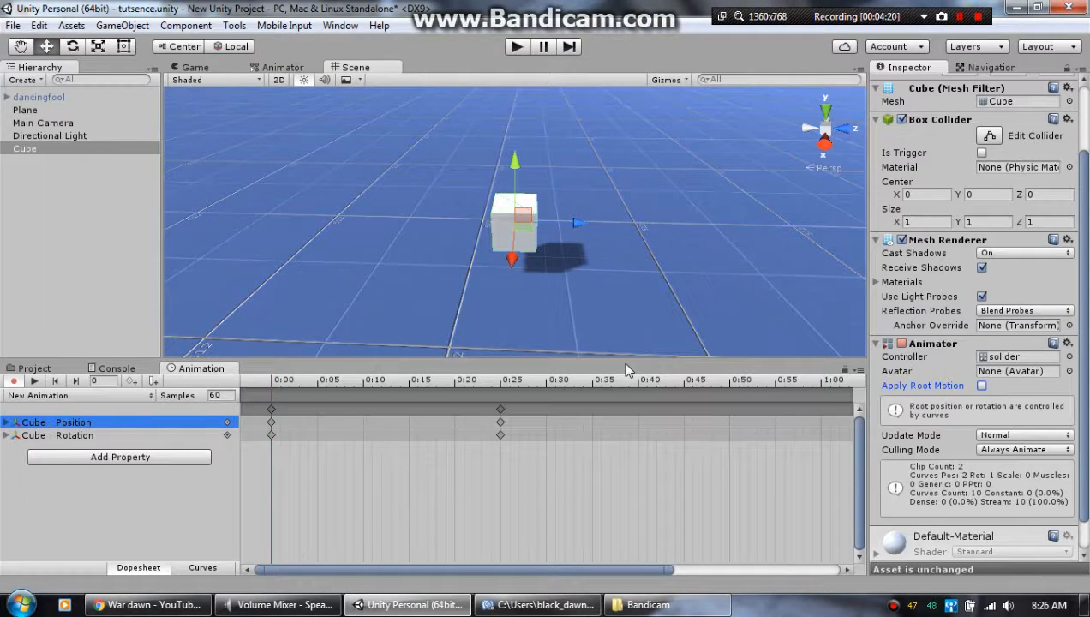
{"action": "mouse_move", "coordinate": [642, 383]}
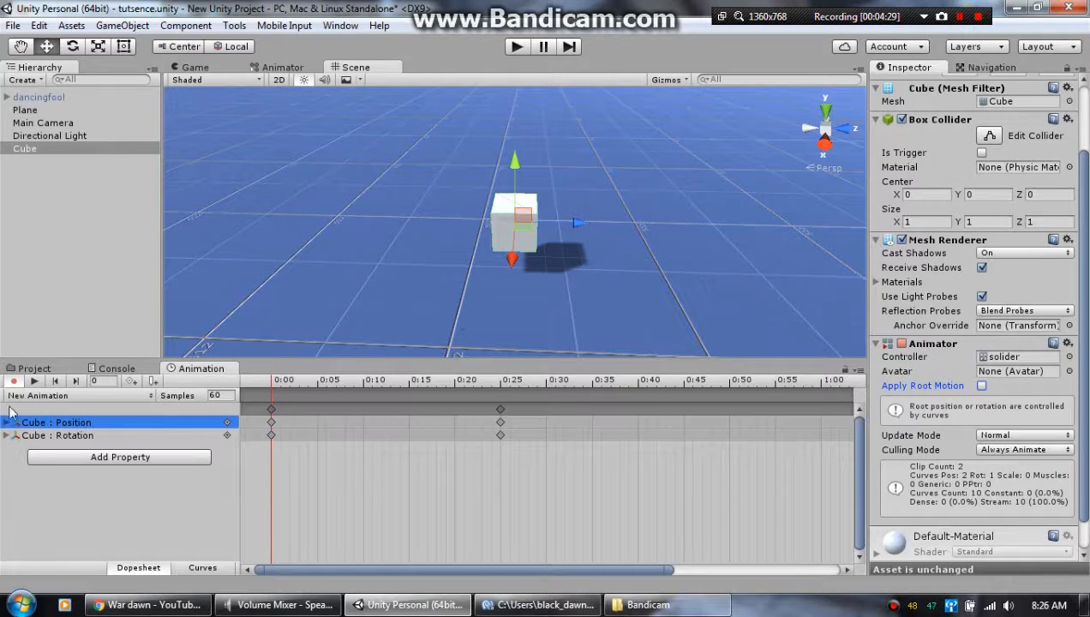
{"action": "mouse_move", "coordinate": [454, 293]}
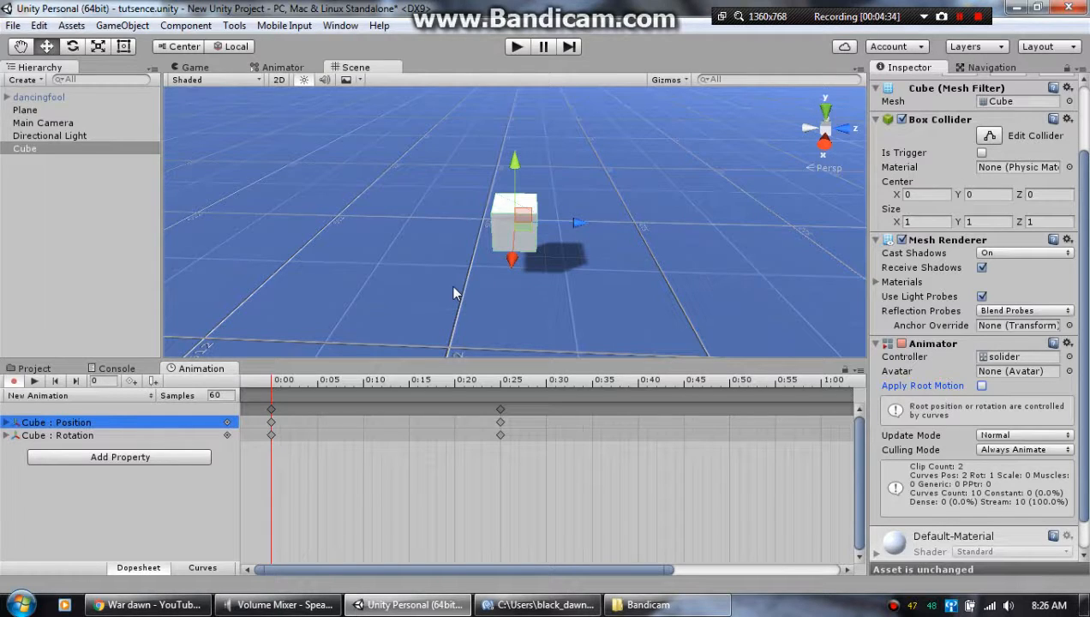
{"action": "mouse_move", "coordinate": [733, 359]}
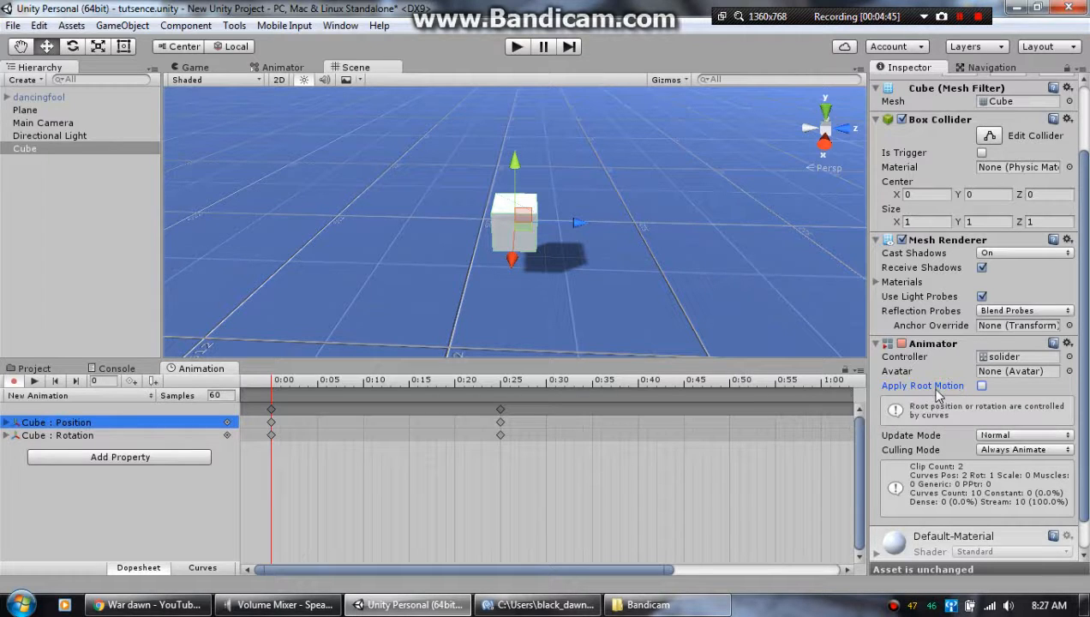
{"action": "mouse_move", "coordinate": [923, 385]}
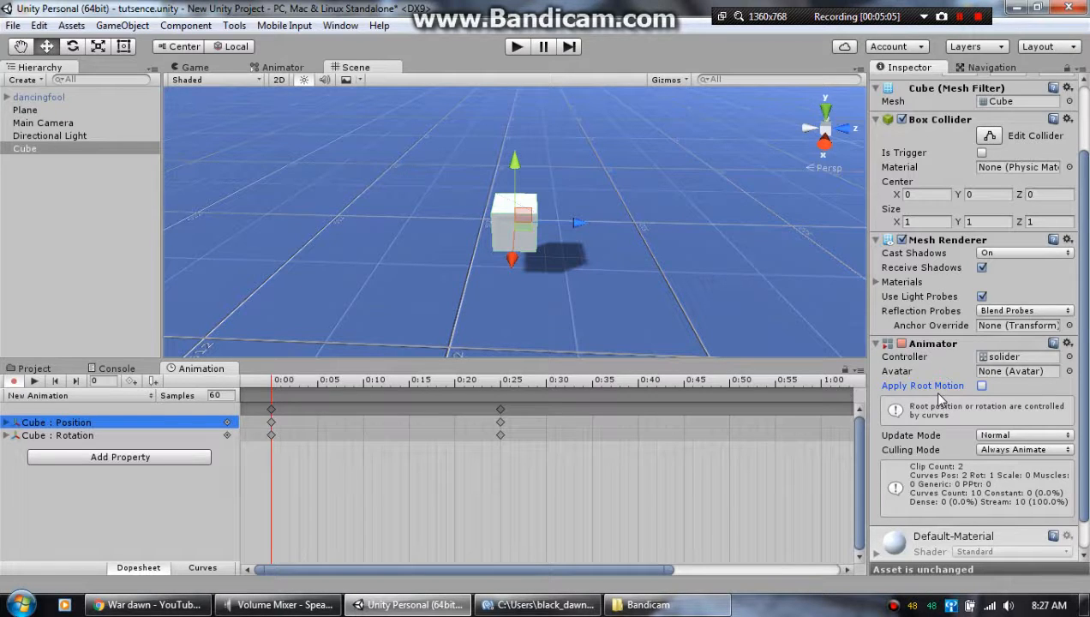
{"action": "mouse_move", "coordinate": [922, 385]}
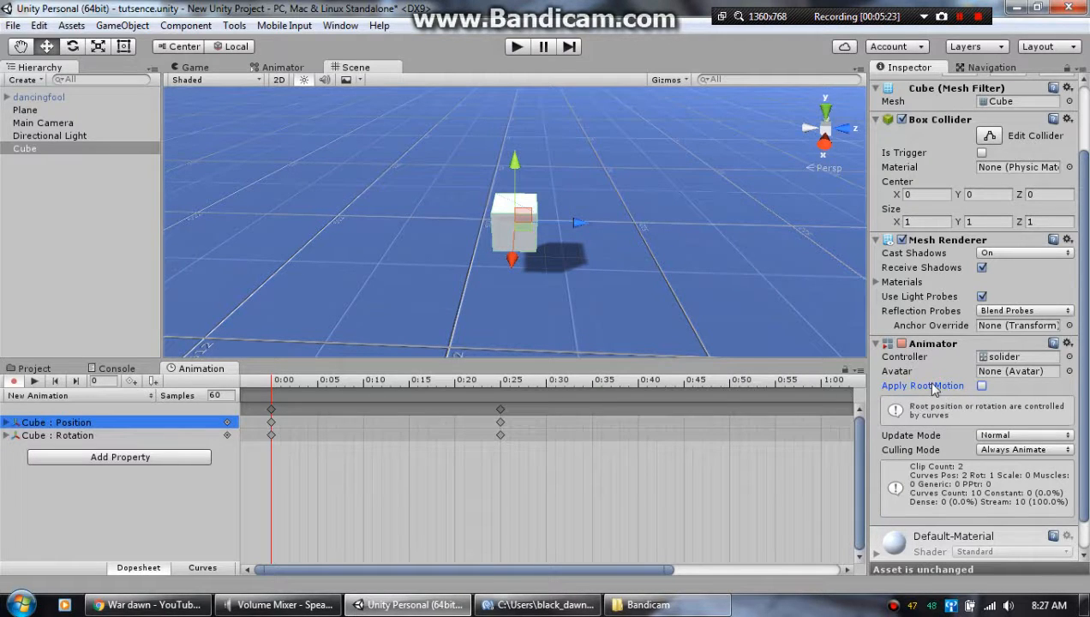
{"action": "mouse_move", "coordinate": [923, 385]}
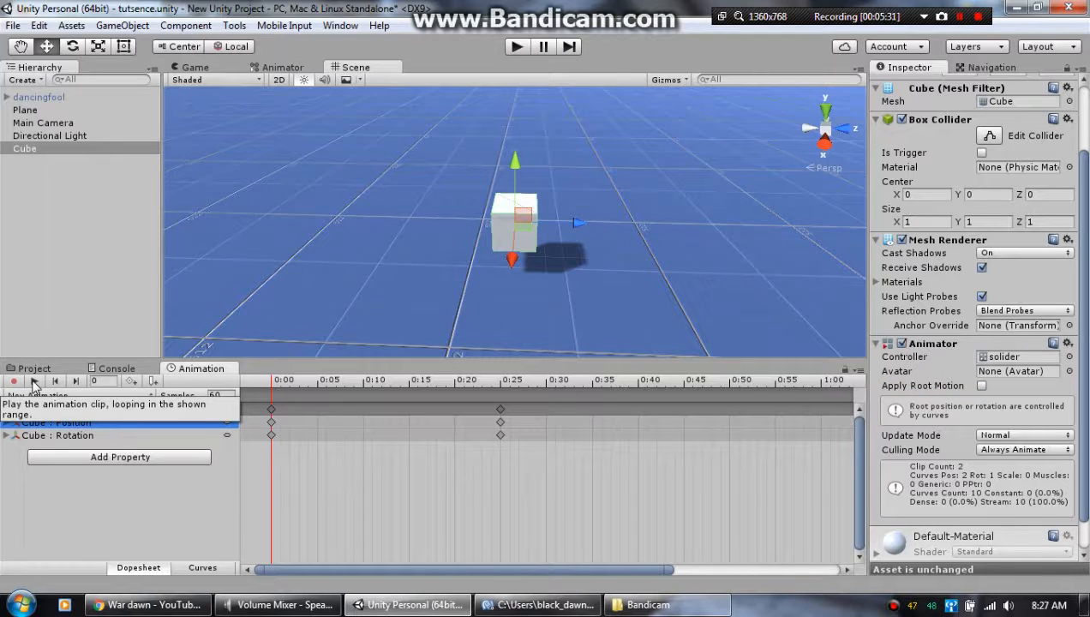
Preview the Cube's looping clip with the Animation window's Play button
{"action": "left_click", "coordinate": [34, 380]}
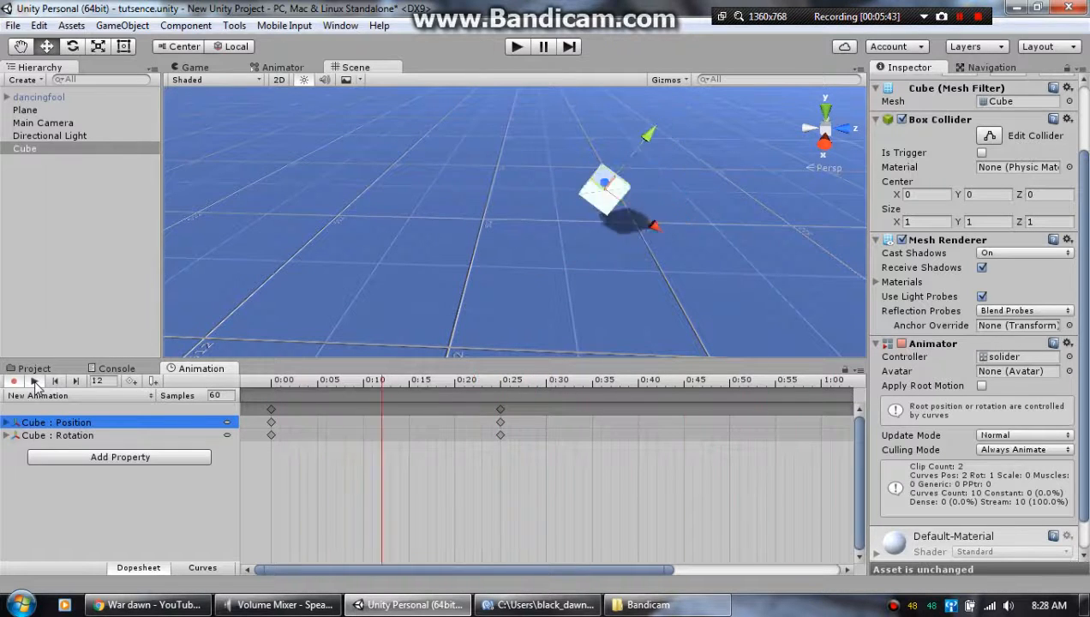
{"action": "left_click", "coordinate": [34, 381]}
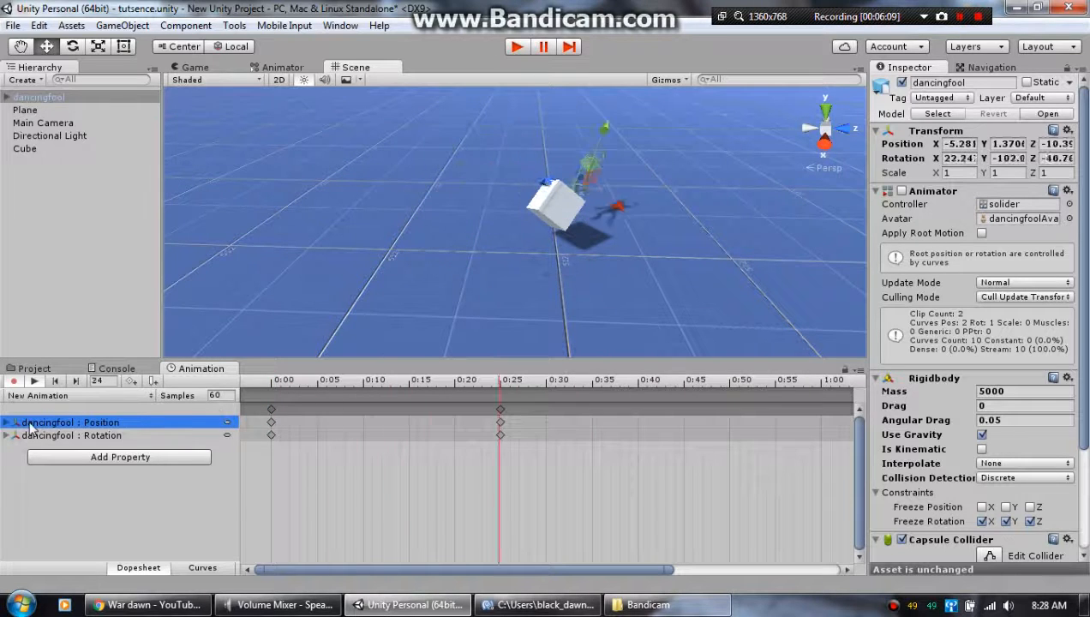
Select Cube, stop the animation preview, and run the scene in Play mode in the Scene view
{"action": "left_click", "coordinate": [24, 148]}
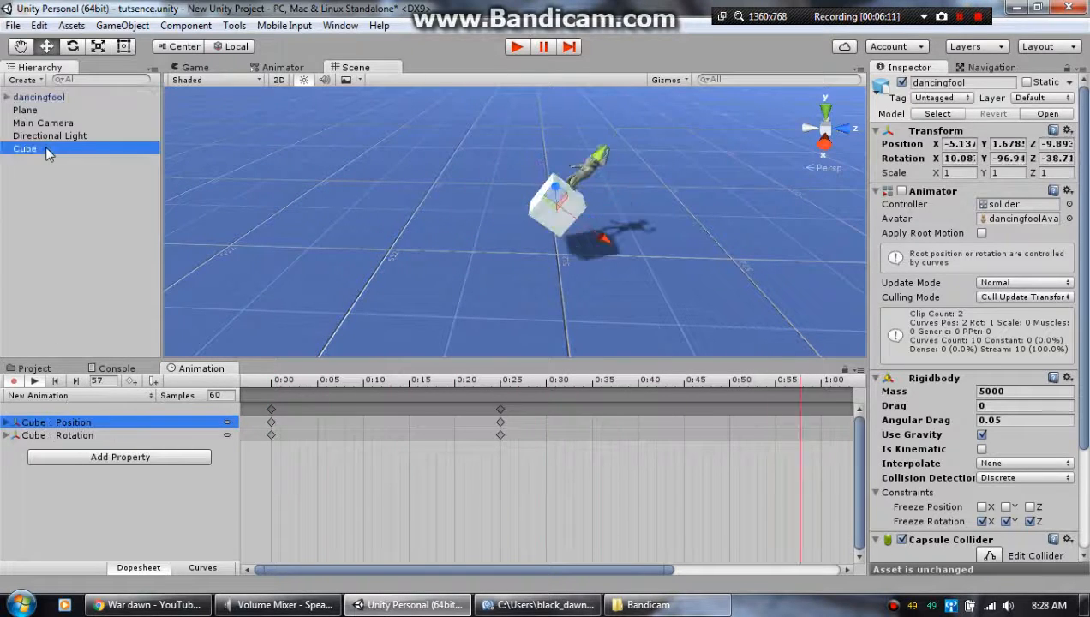
{"action": "left_click", "coordinate": [516, 46]}
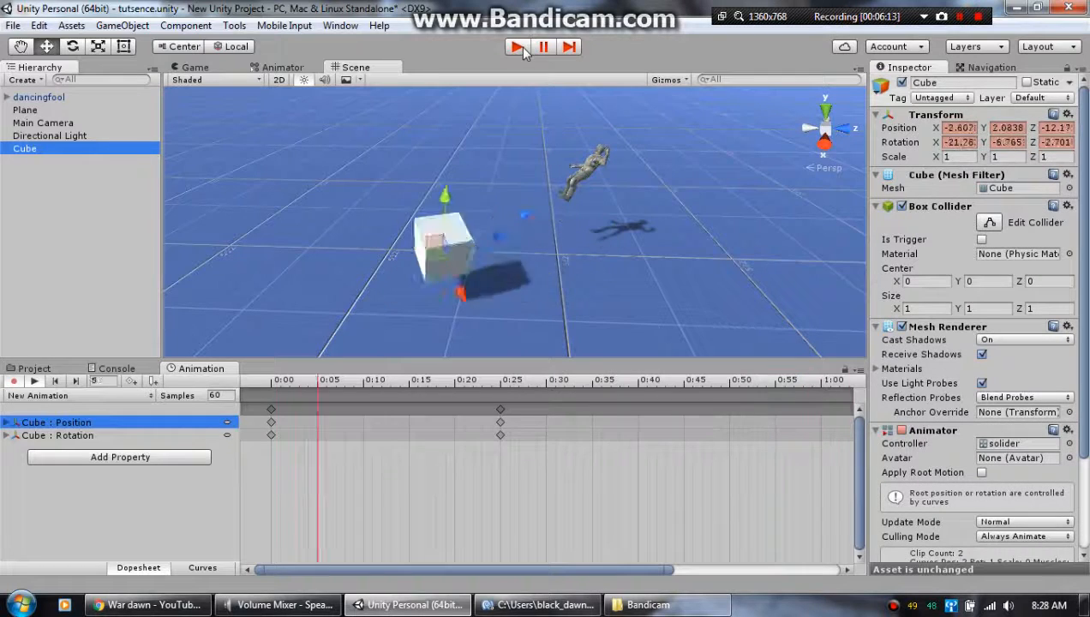
{"action": "left_click", "coordinate": [516, 46]}
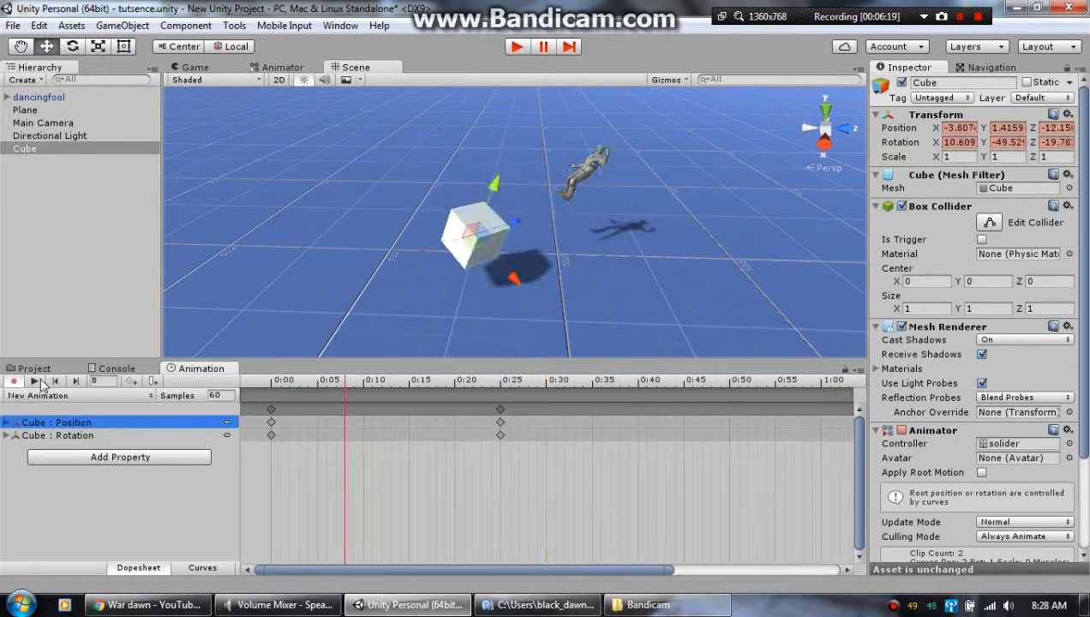
{"action": "left_click", "coordinate": [516, 46]}
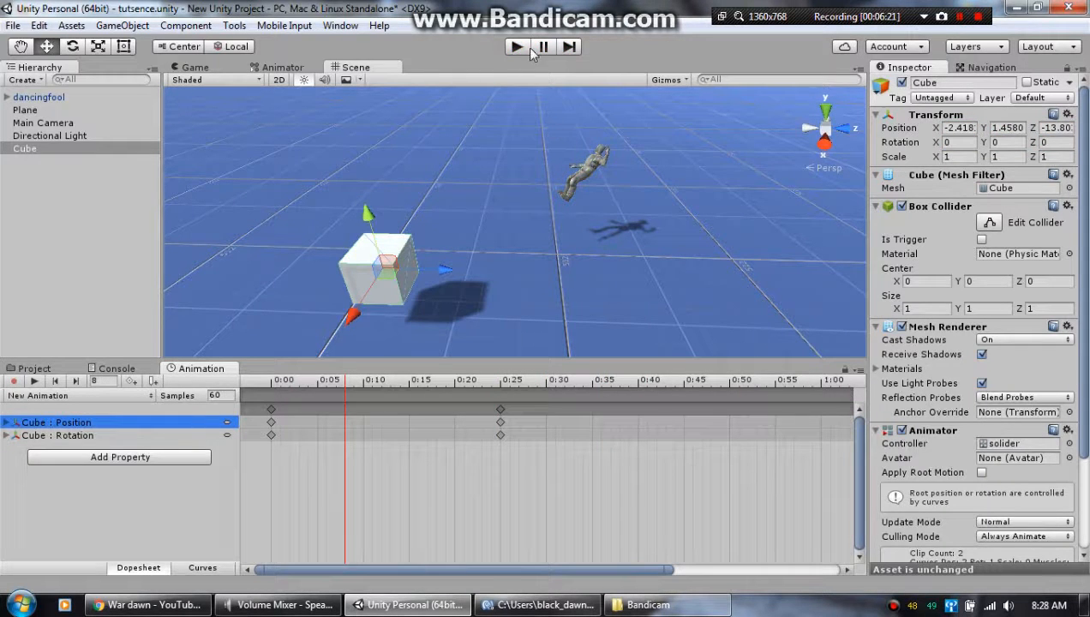
{"action": "left_click", "coordinate": [515, 47]}
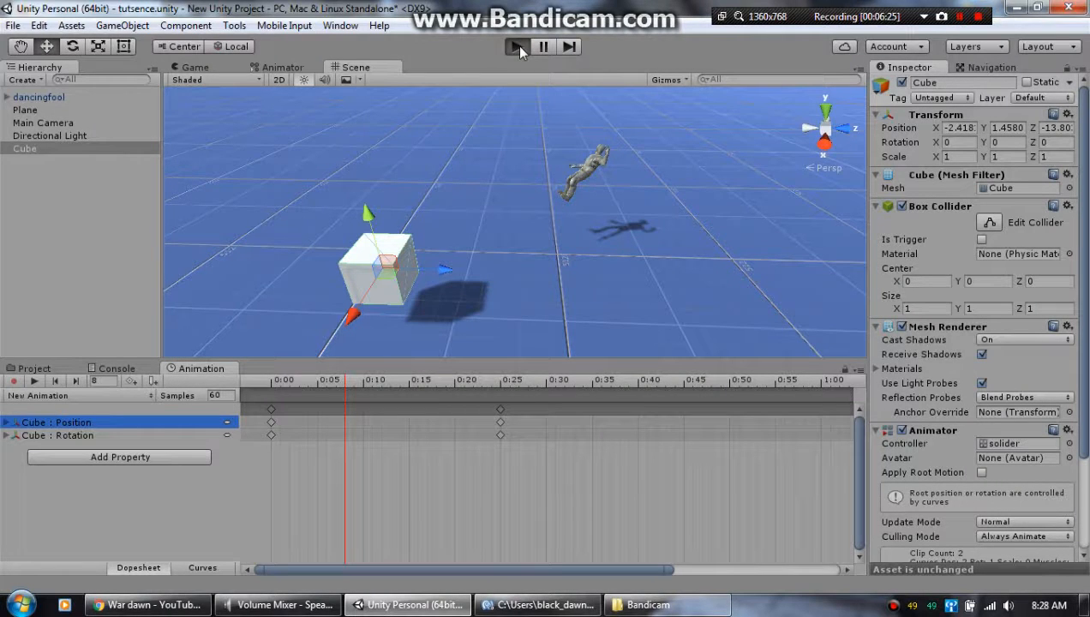
{"action": "left_click", "coordinate": [514, 46]}
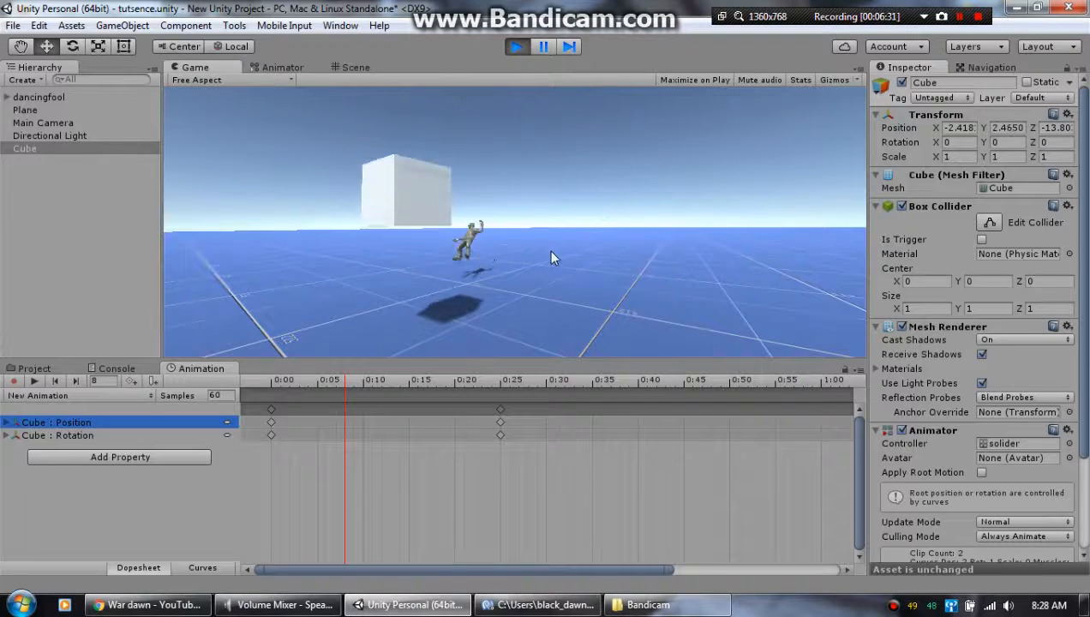
{"action": "left_click", "coordinate": [355, 67]}
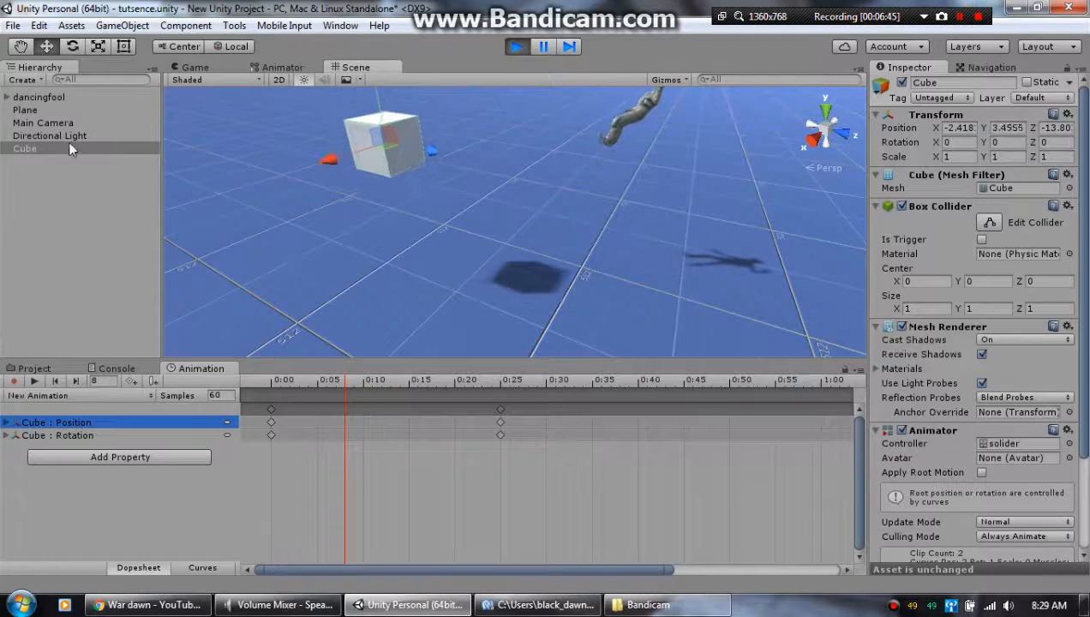
Select dancingfool, check its Animator graph, then watch both animations in the Game view
{"action": "left_click", "coordinate": [40, 97]}
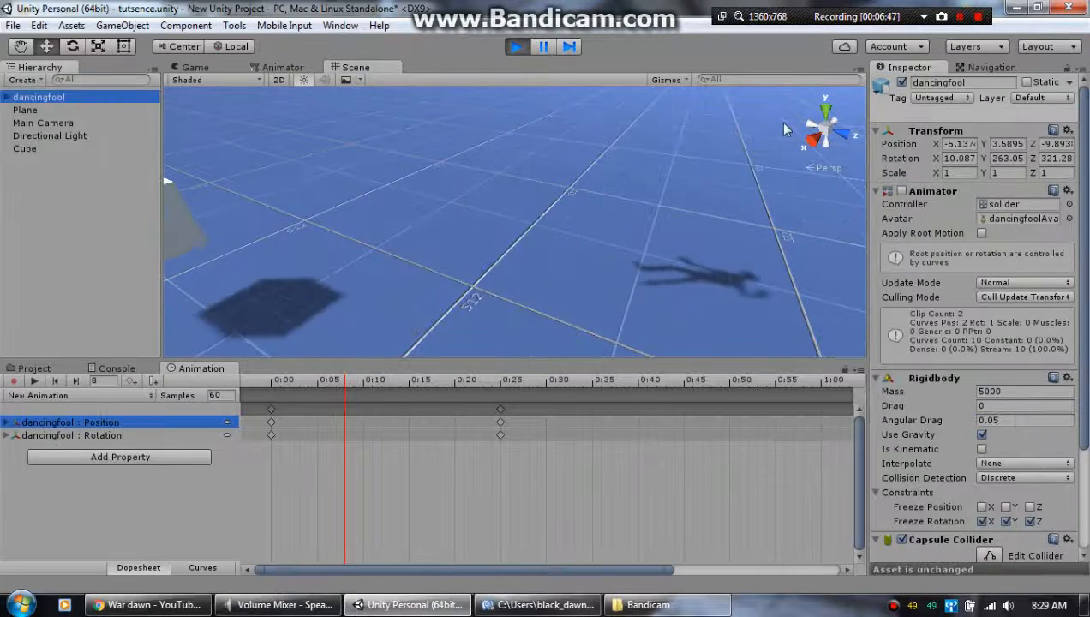
{"action": "left_click", "coordinate": [283, 66]}
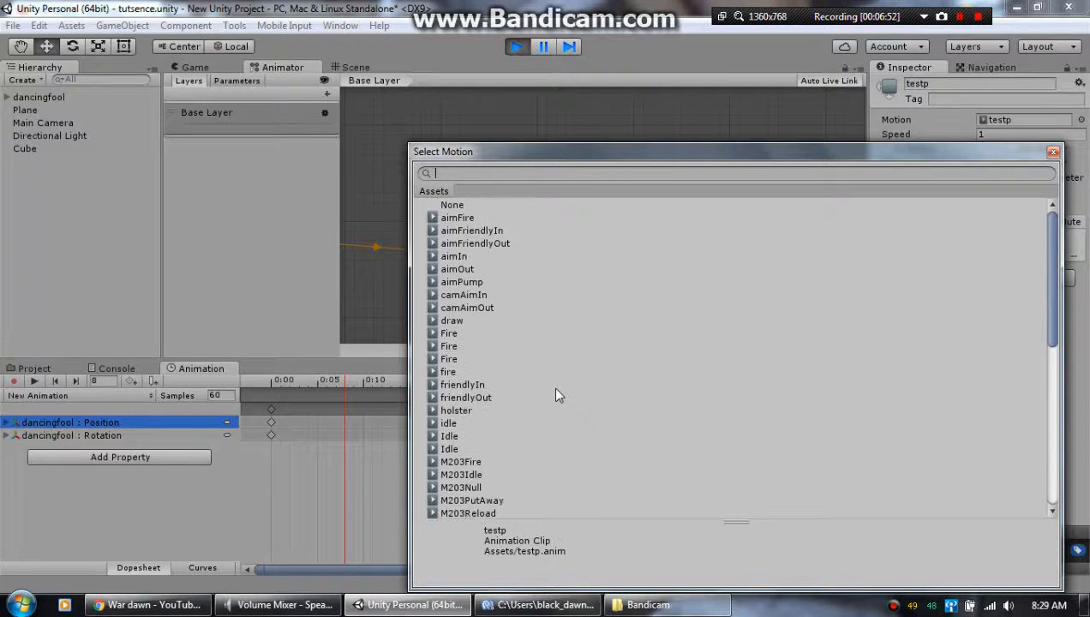
{"action": "scroll", "scroll_direction": "down", "scroll_amount": 3}
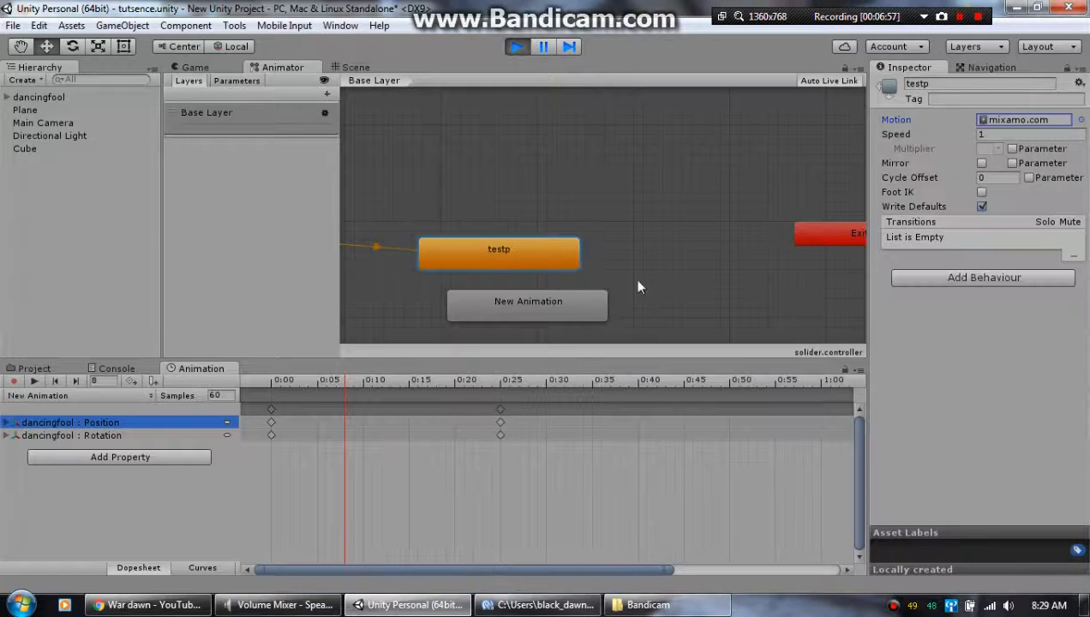
{"action": "left_click", "coordinate": [194, 67]}
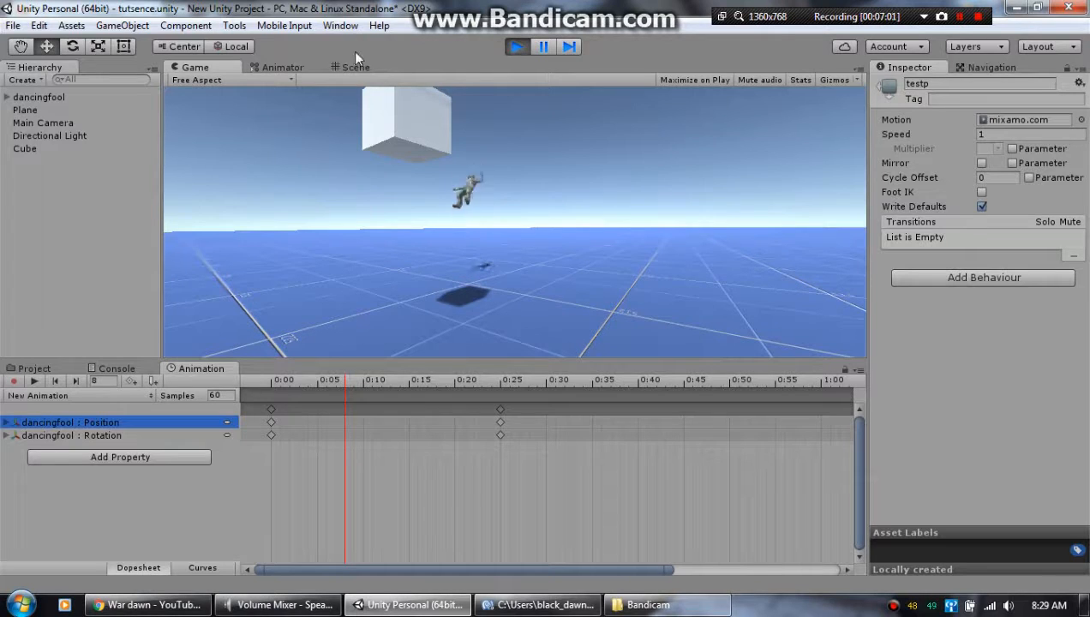
Stop the game, deactivate the Cube, and start Play mode again to test dancingfool
{"action": "left_click", "coordinate": [354, 67]}
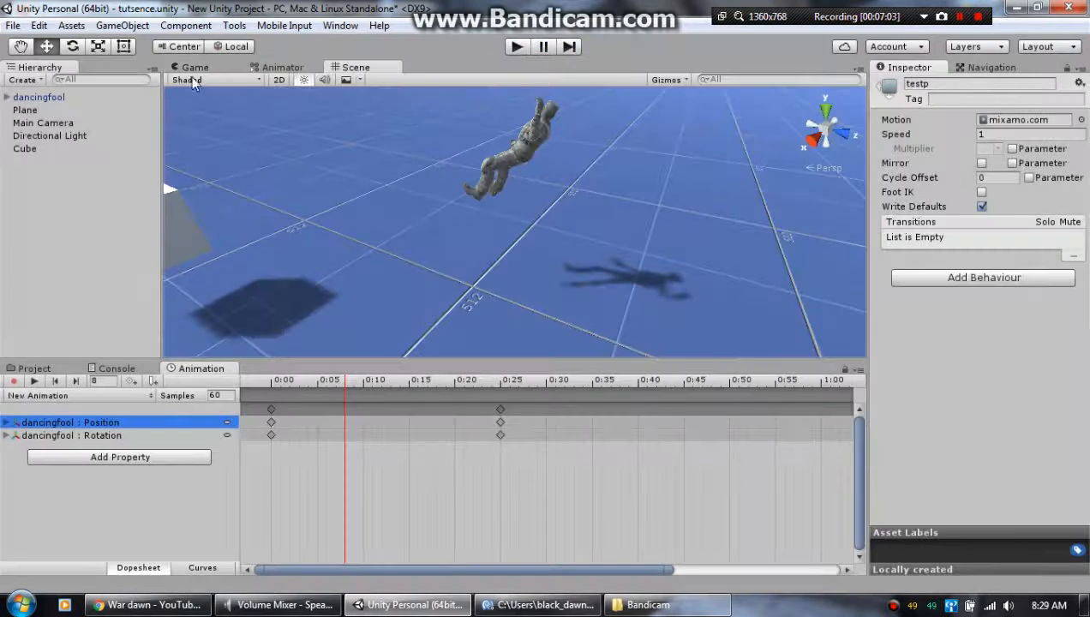
{"action": "left_click", "coordinate": [39, 97]}
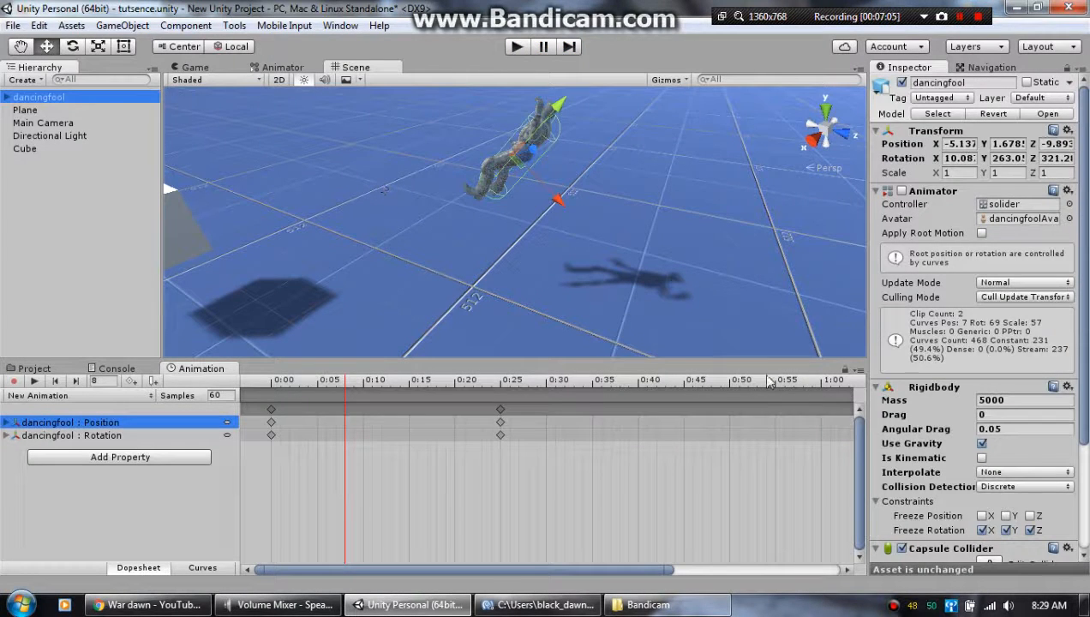
{"action": "left_click", "coordinate": [25, 148]}
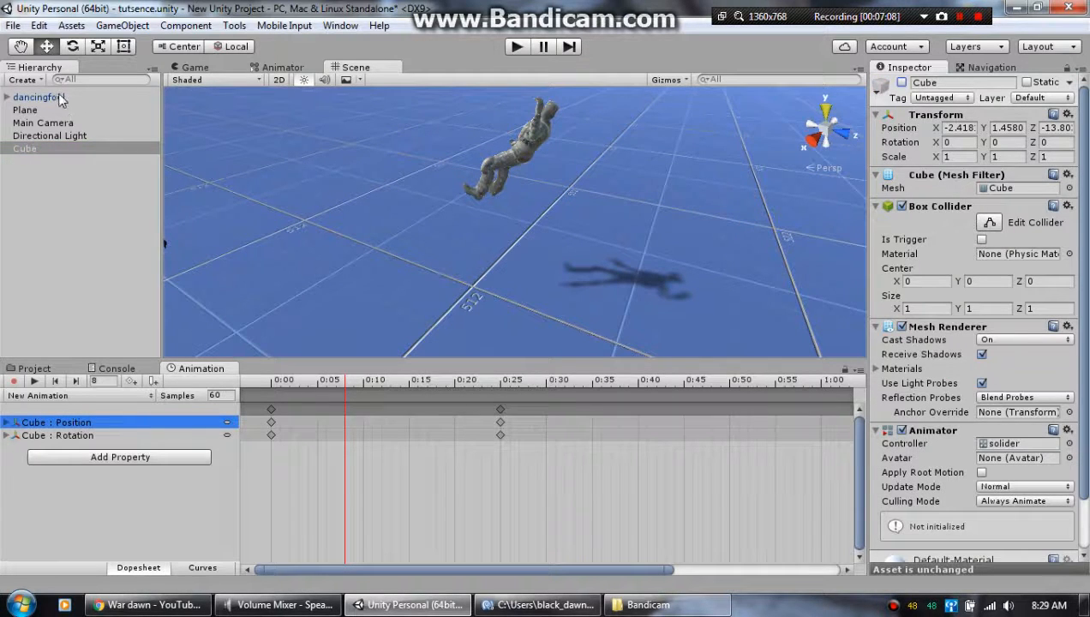
{"action": "left_click", "coordinate": [39, 97]}
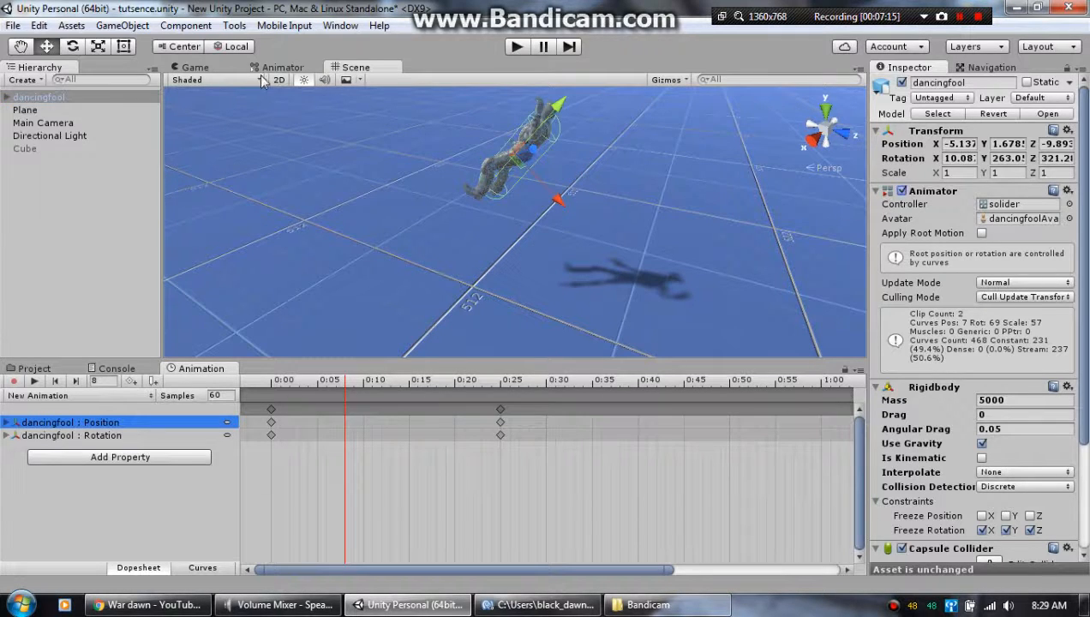
{"action": "left_click", "coordinate": [282, 67]}
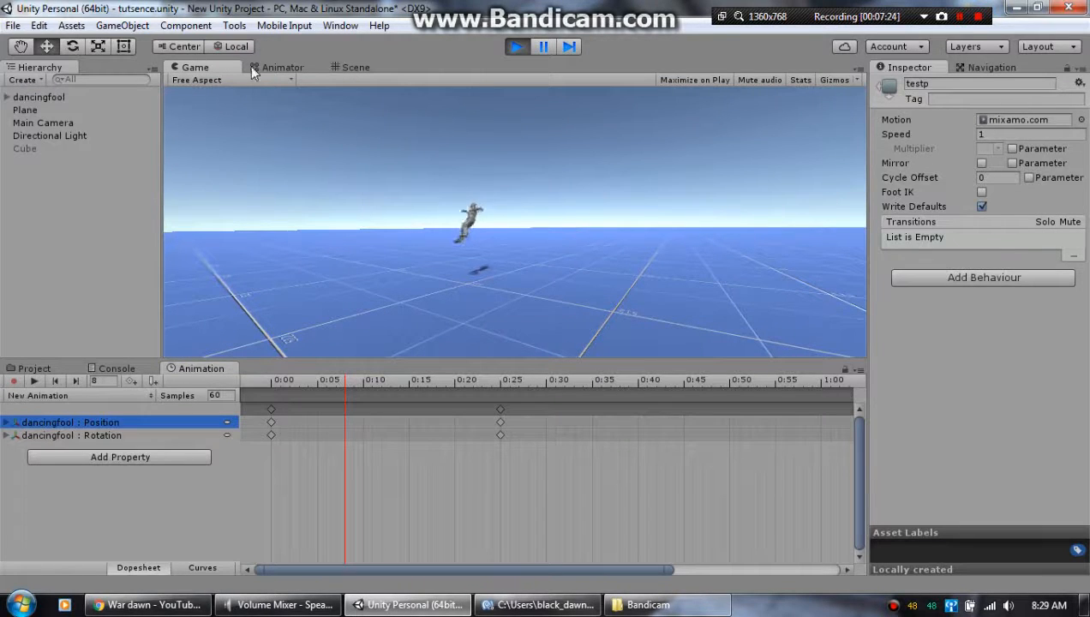
{"action": "left_click", "coordinate": [355, 67]}
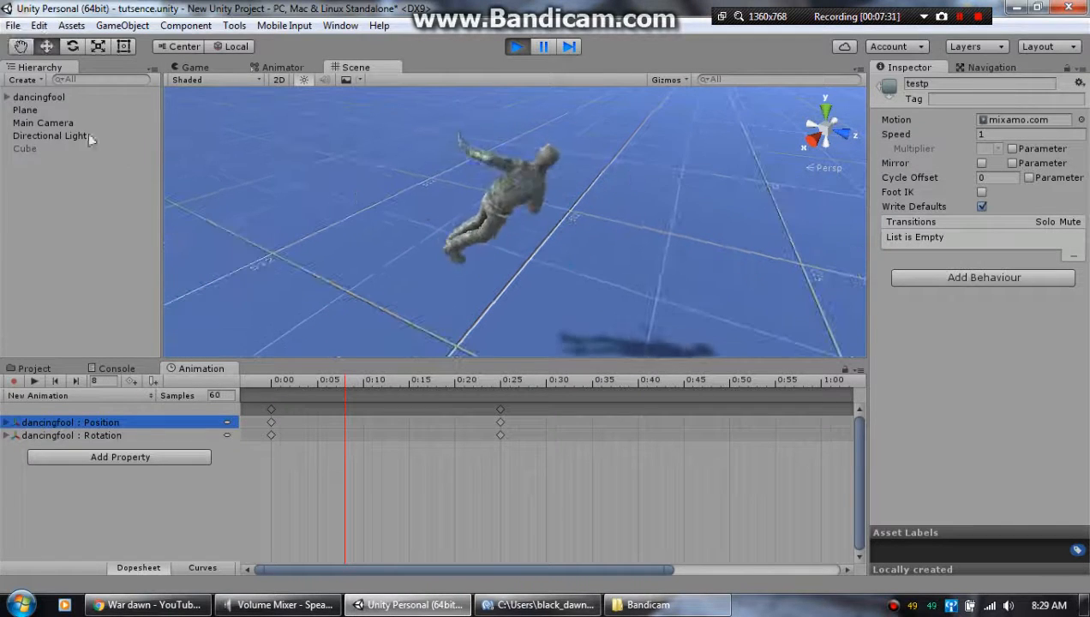
Inspect dancingfool's testp Animator state, watch the Game view, then stop Play
{"action": "left_click", "coordinate": [38, 96]}
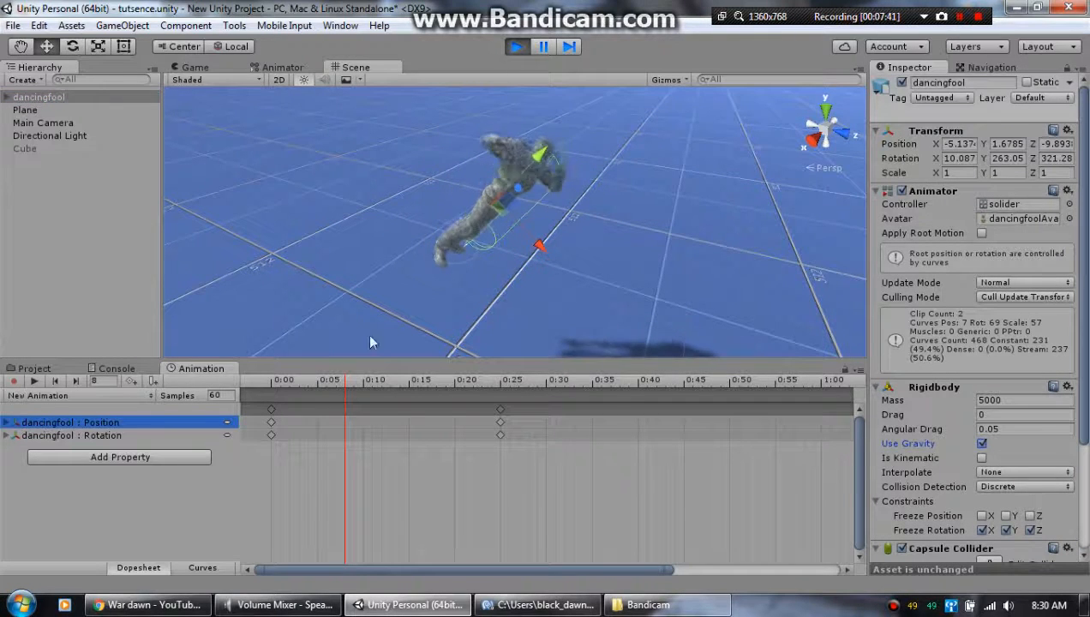
{"action": "left_click", "coordinate": [38, 97]}
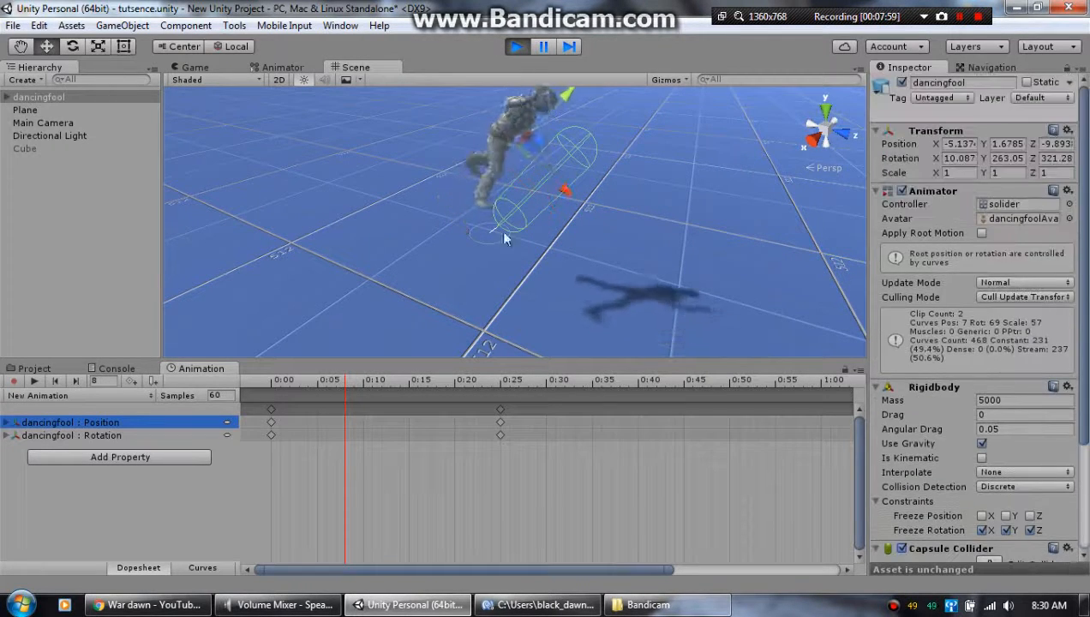
{"action": "left_click", "coordinate": [283, 67]}
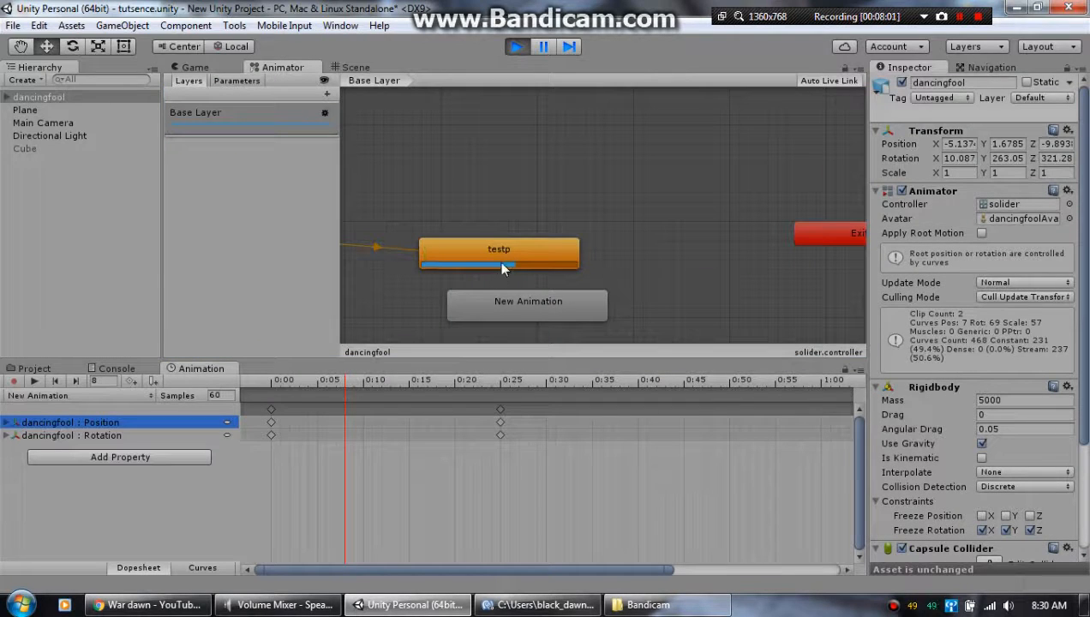
{"action": "left_click", "coordinate": [499, 253]}
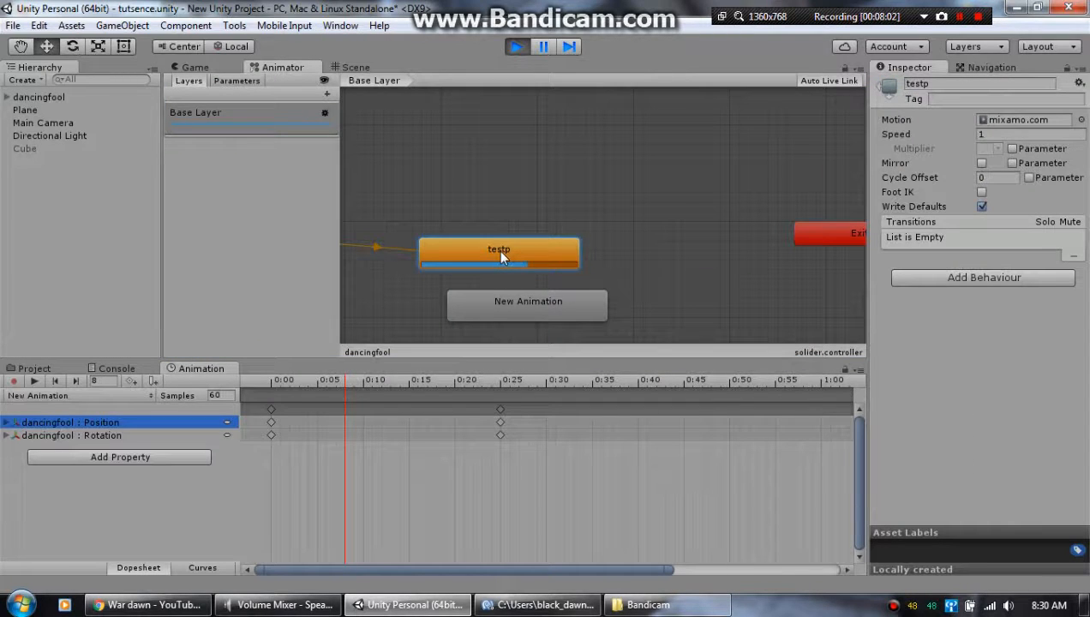
{"action": "left_click", "coordinate": [195, 67]}
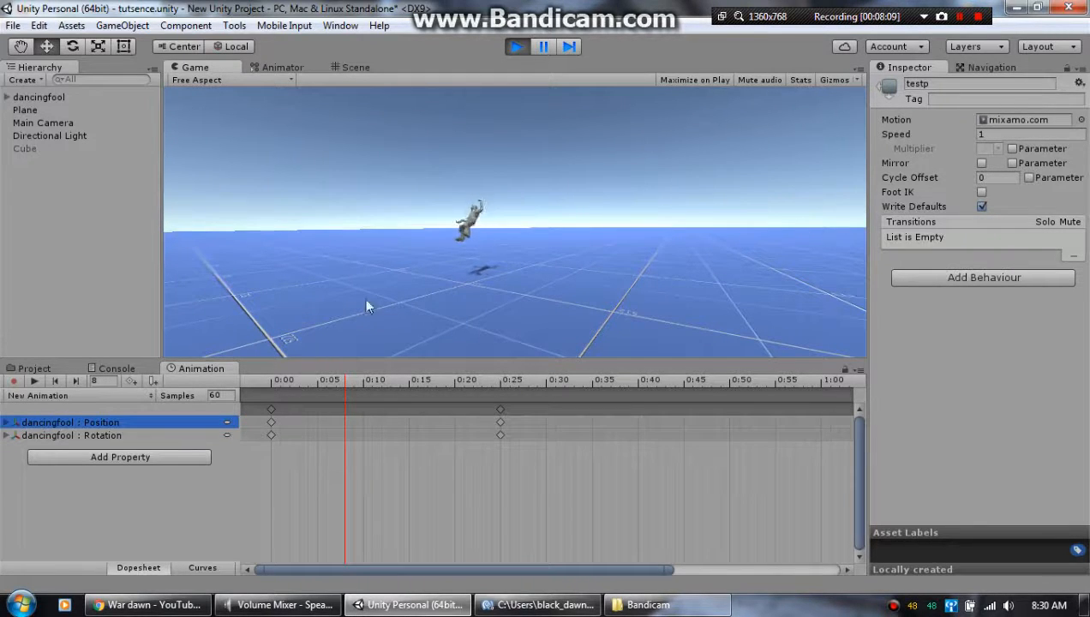
{"action": "left_click", "coordinate": [38, 97]}
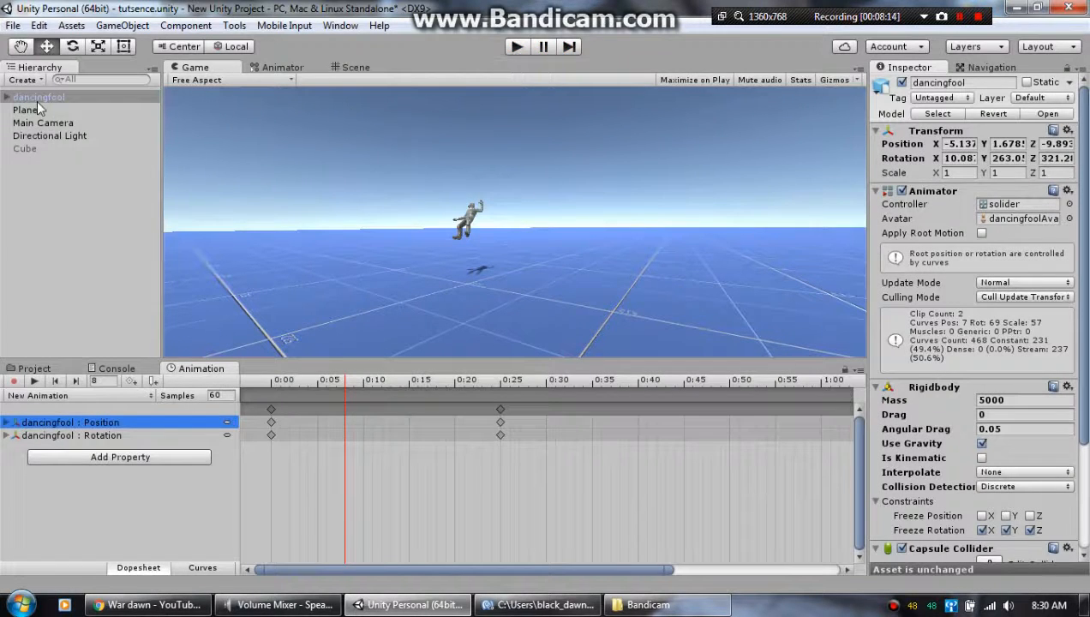
Reset dancingfool's Transform to zero from the gear menu and view it in the Scene tab
{"action": "left_click", "coordinate": [39, 97]}
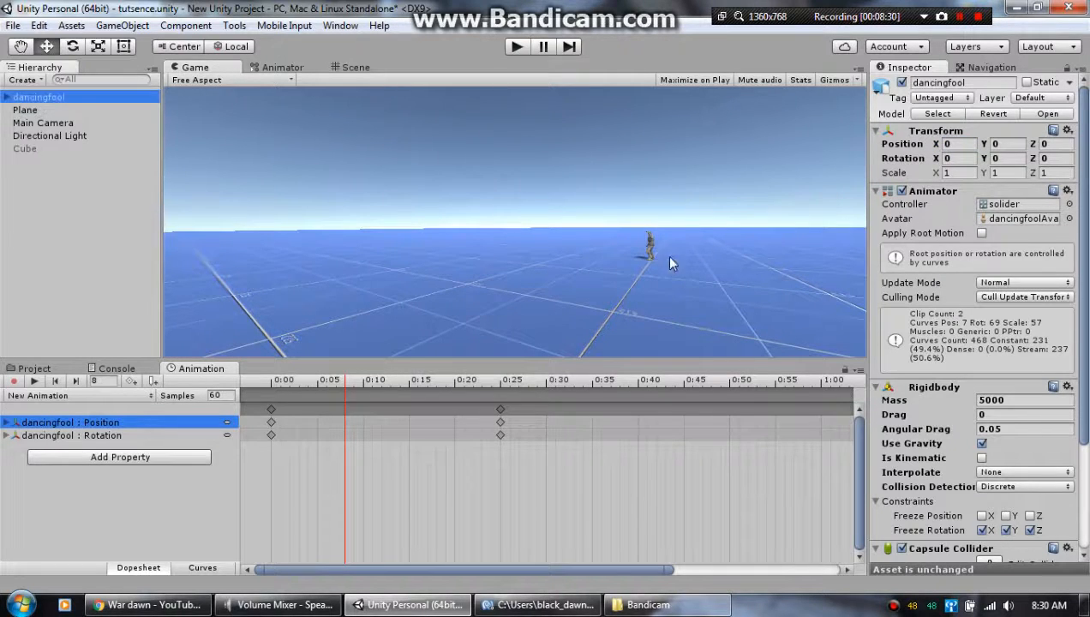
{"action": "mouse_move", "coordinate": [493, 161]}
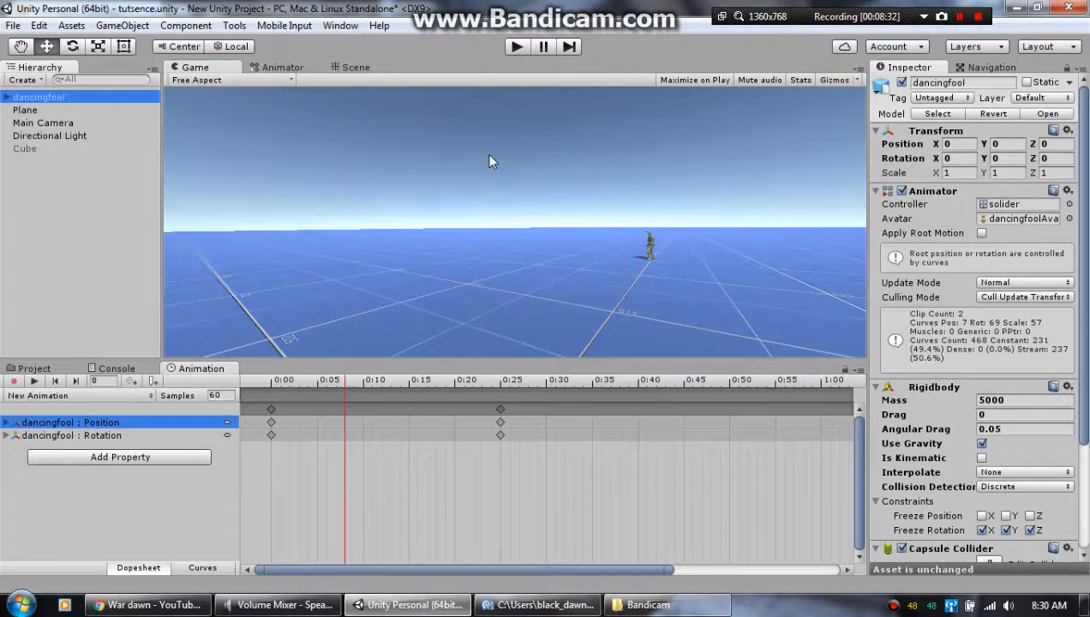
{"action": "mouse_move", "coordinate": [669, 213]}
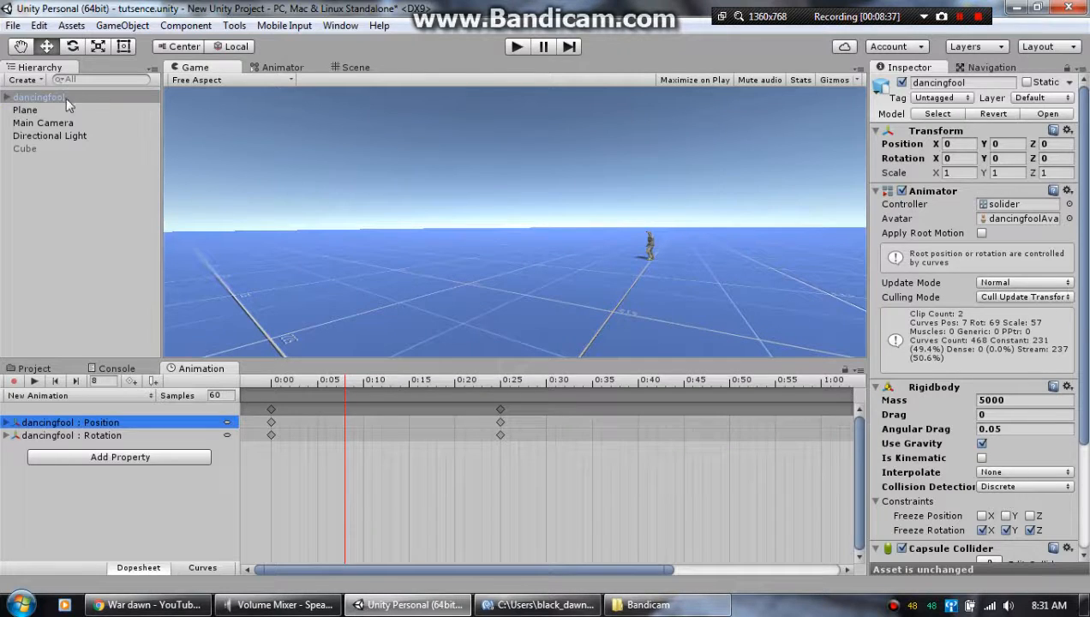
{"action": "left_click", "coordinate": [38, 97]}
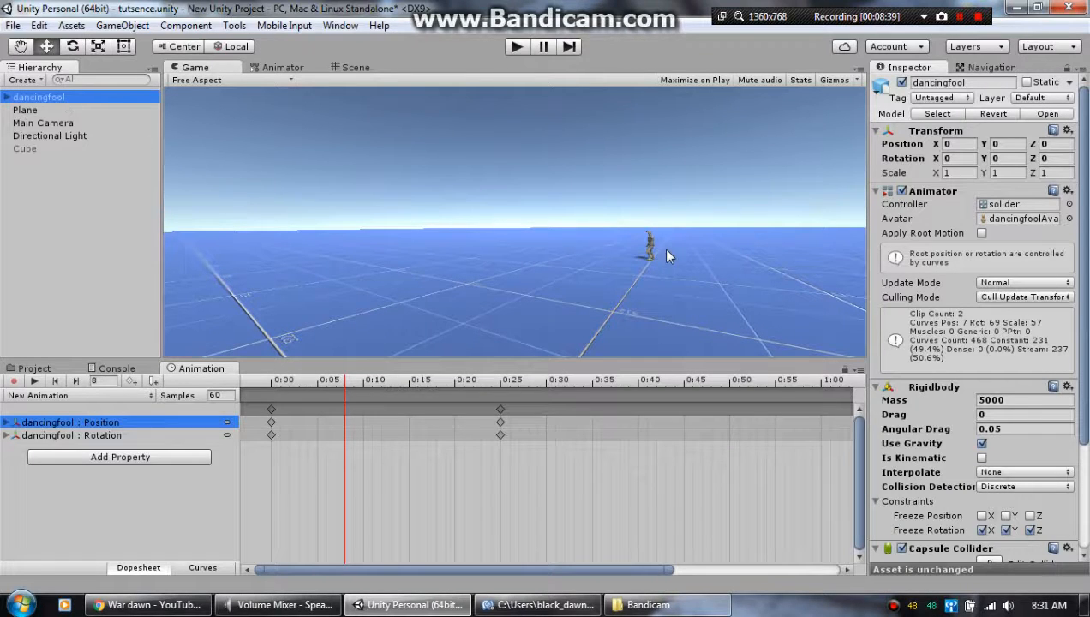
{"action": "left_click", "coordinate": [355, 67]}
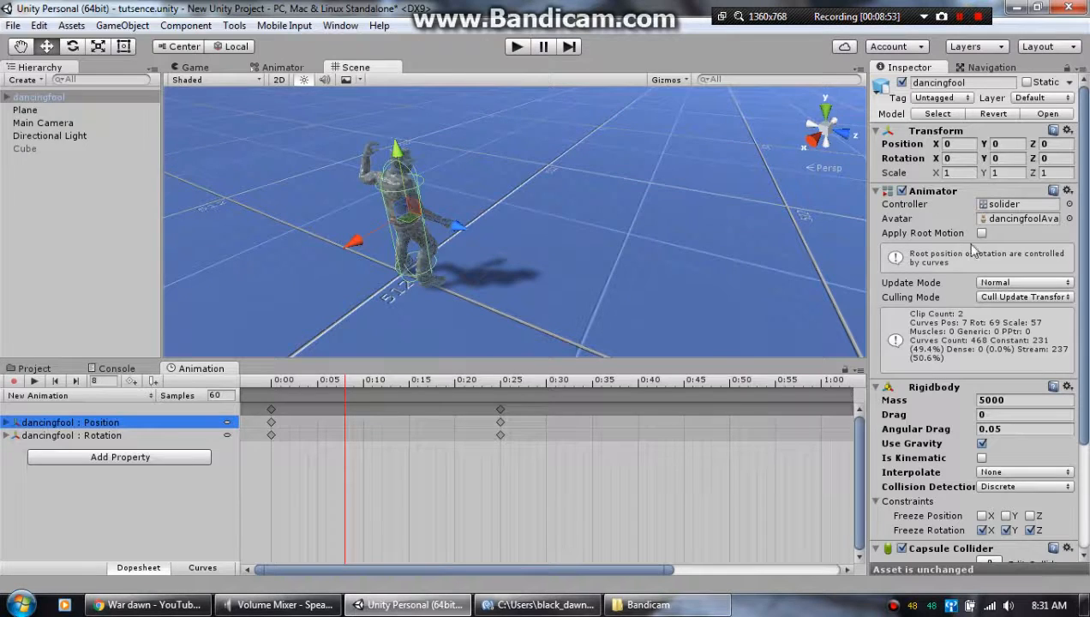
Expand the dancingfool character in the Hierarchy and inspect its root bone
{"action": "scroll", "scroll_direction": "down", "scroll_amount": 3}
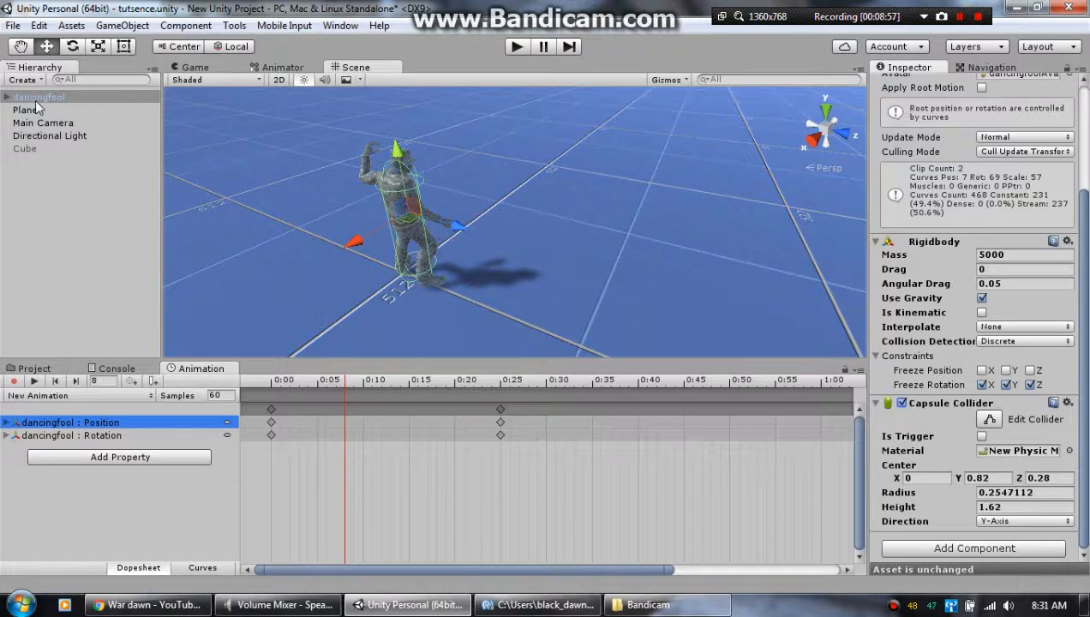
{"action": "left_click", "coordinate": [9, 97]}
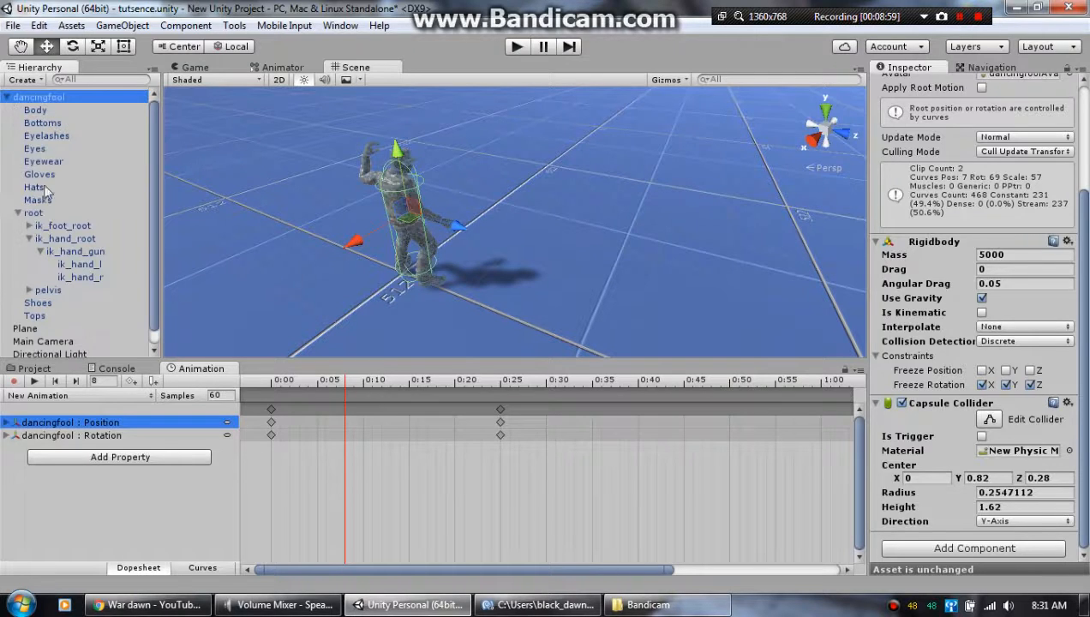
{"action": "left_click", "coordinate": [32, 212]}
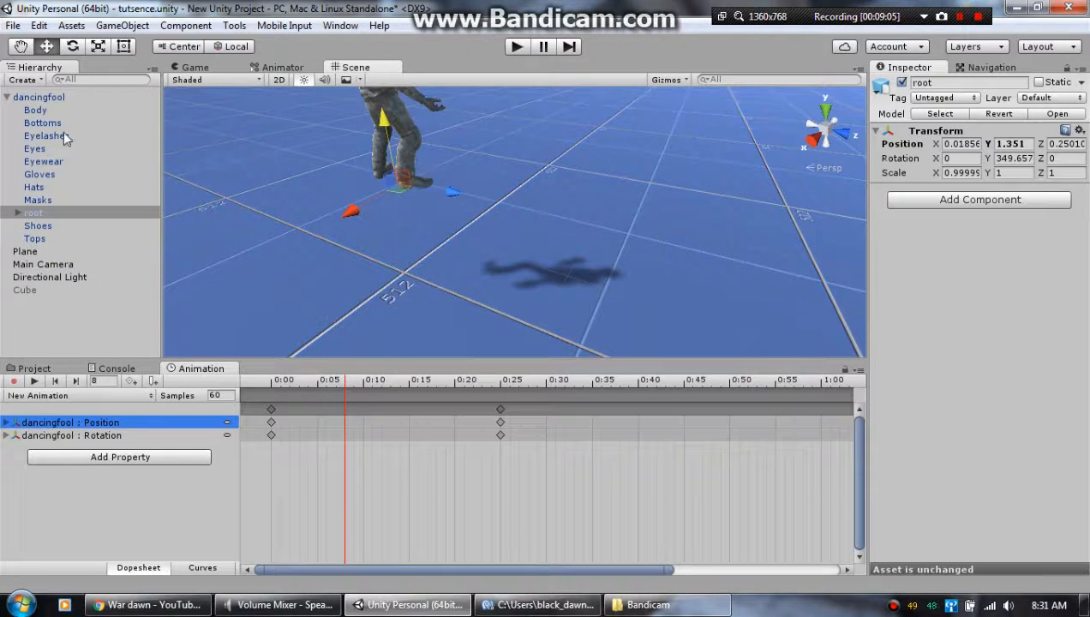
With dancingfool reselected, enter Play mode and watch it animate in the Scene view
{"action": "left_click", "coordinate": [38, 97]}
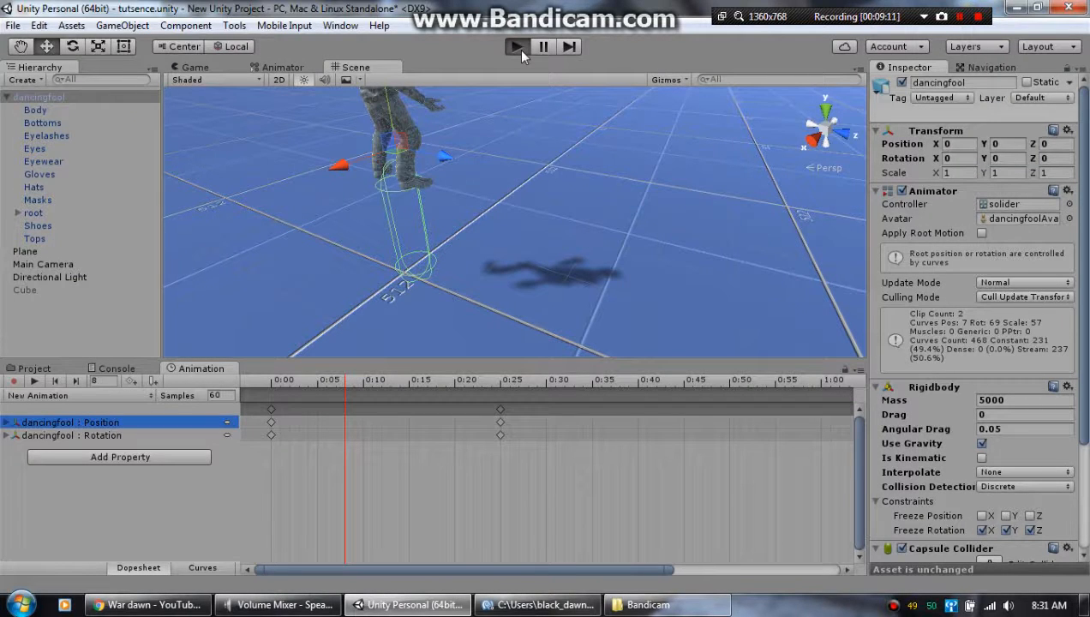
{"action": "left_click", "coordinate": [516, 47]}
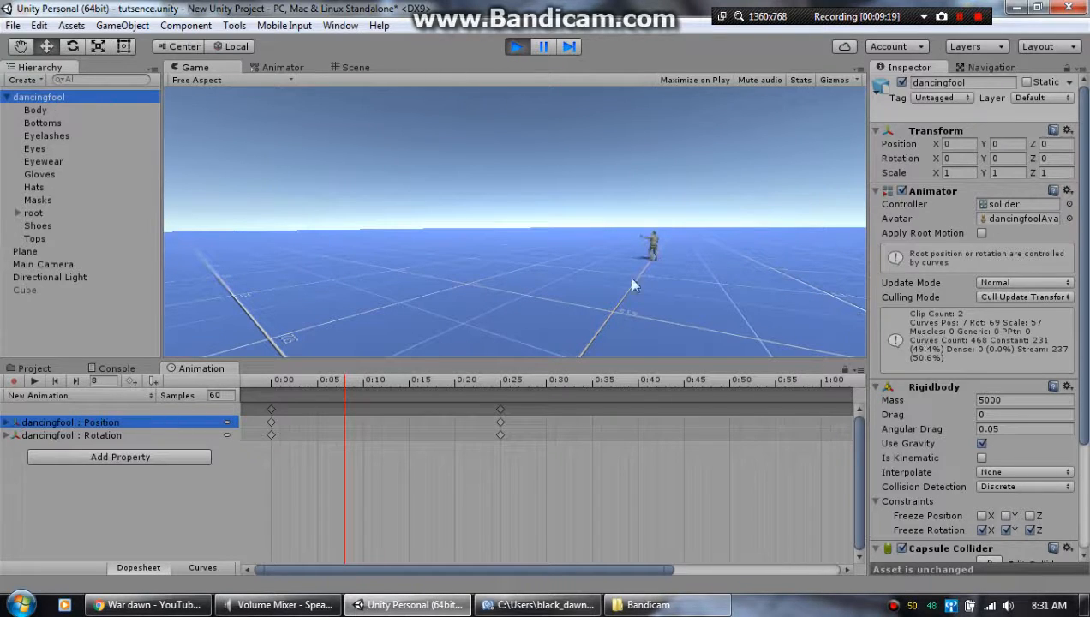
{"action": "left_click", "coordinate": [355, 67]}
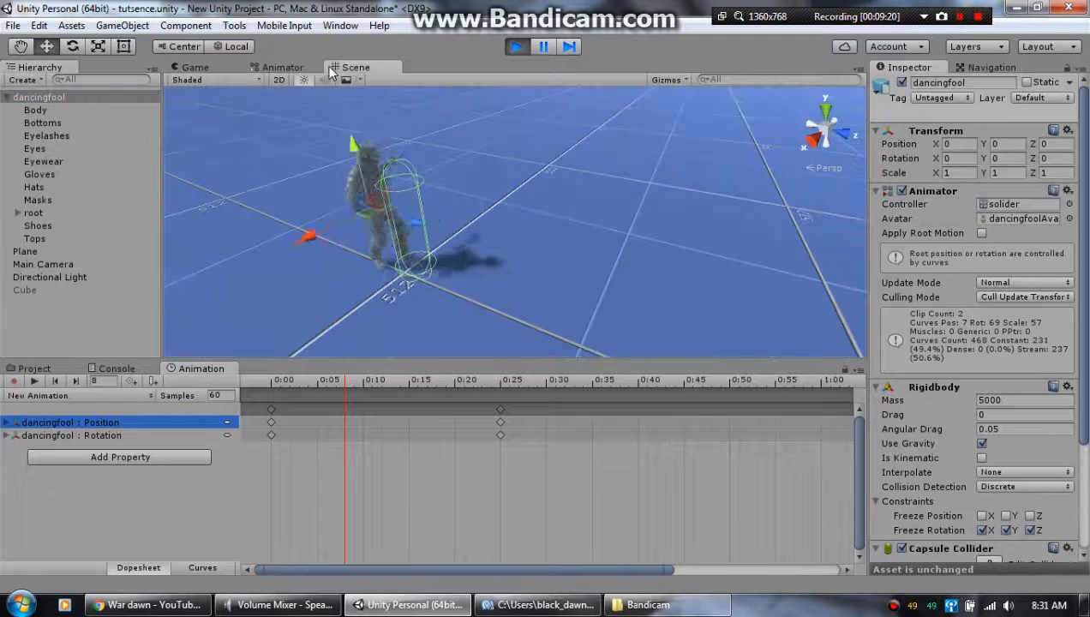